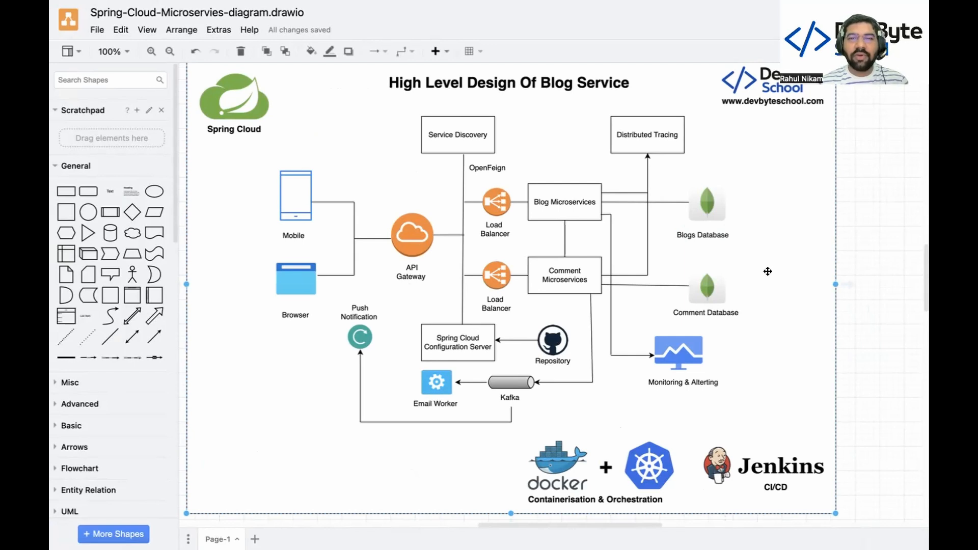
- Leave the draw.io blog service diagram and show the MongoDB Atlas Database Deployments page
{"action": "left_click", "coordinate": [563, 202]}
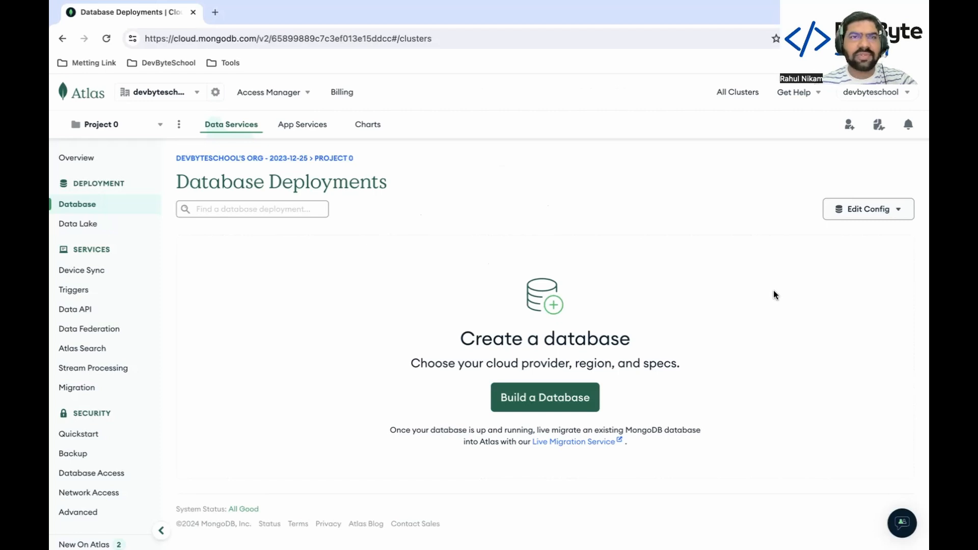
- Search 'Spring boot initializr' in a new tab and choose a Maven project on start.spring.io
{"action": "left_click", "coordinate": [214, 12]}
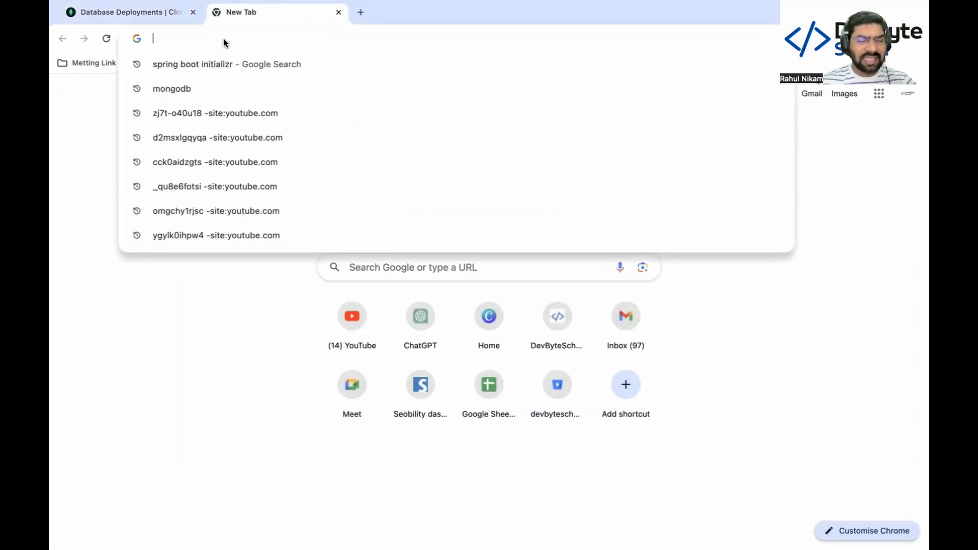
{"action": "type", "text": "Spring boot initializr"}
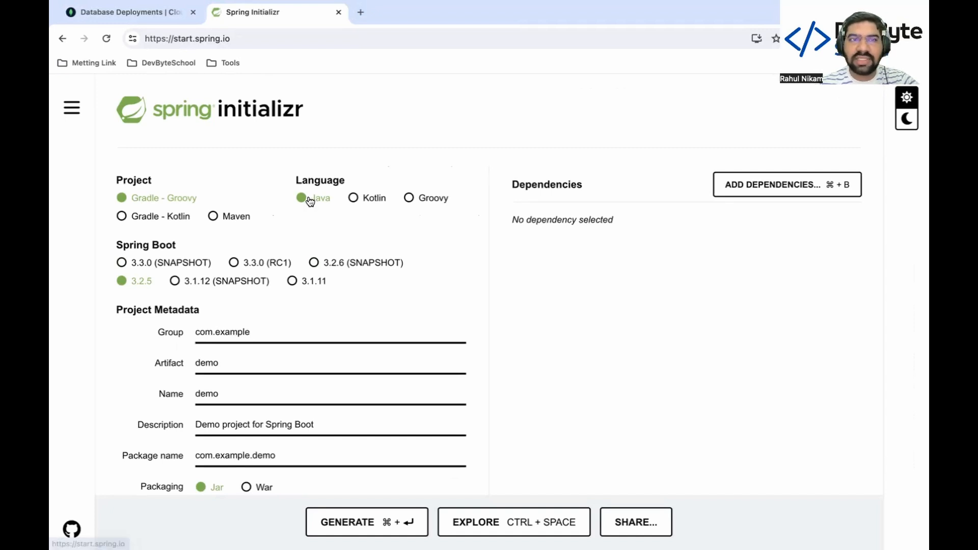
{"action": "left_click", "coordinate": [213, 216]}
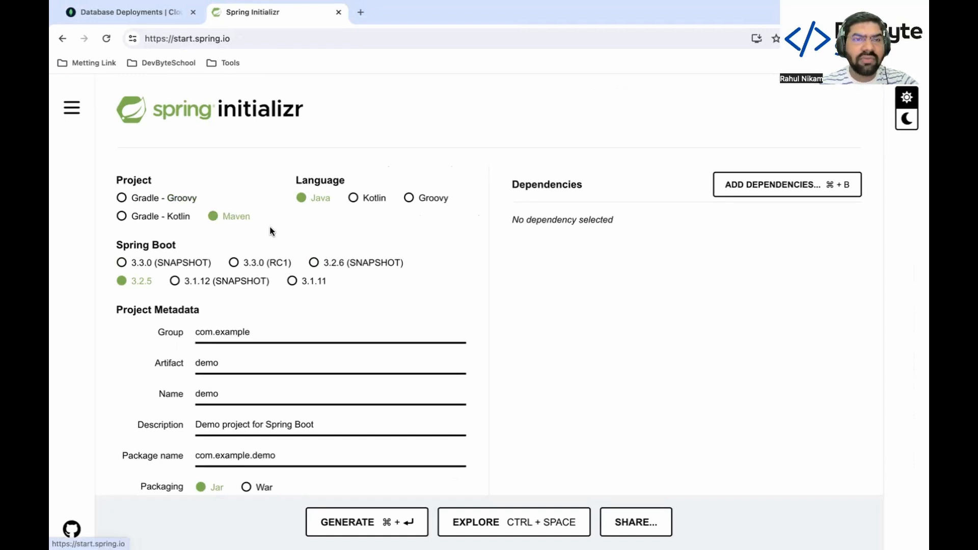
{"action": "scroll", "scroll_direction": "down", "scroll_amount": 3}
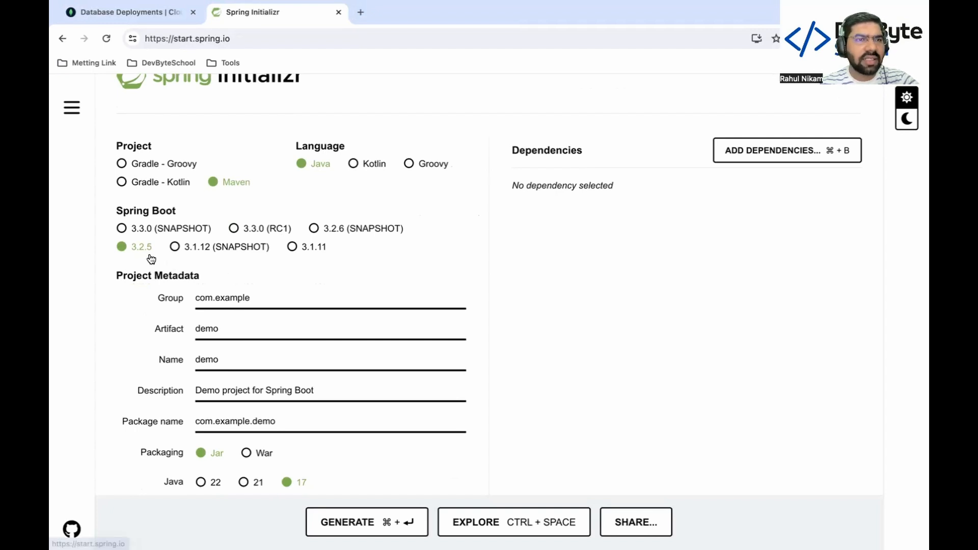
{"action": "scroll", "scroll_direction": "down", "scroll_amount": 3}
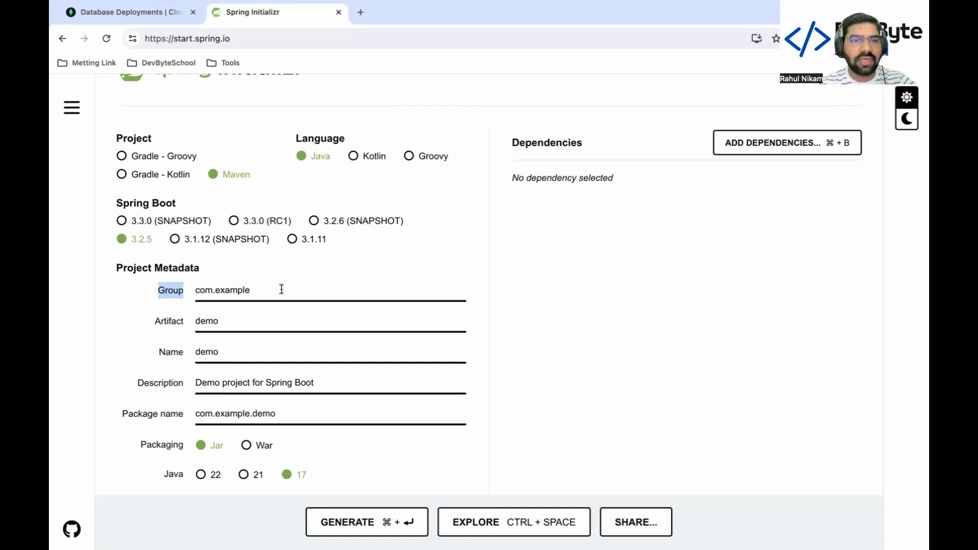
- Set group com.devbyteschool, artifact blog-service and description Blog Service
{"action": "key", "text": "Backspace"}
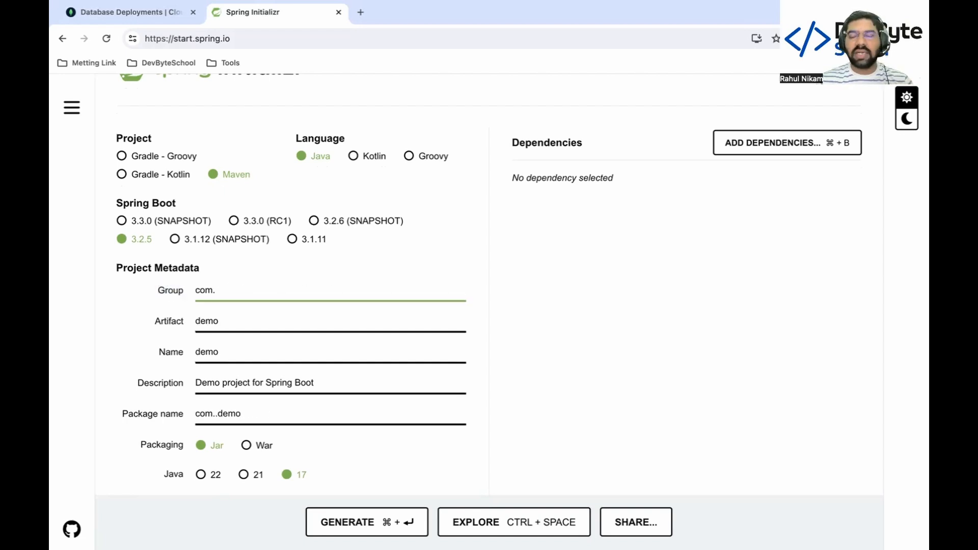
{"action": "left_click", "coordinate": [330, 290]}
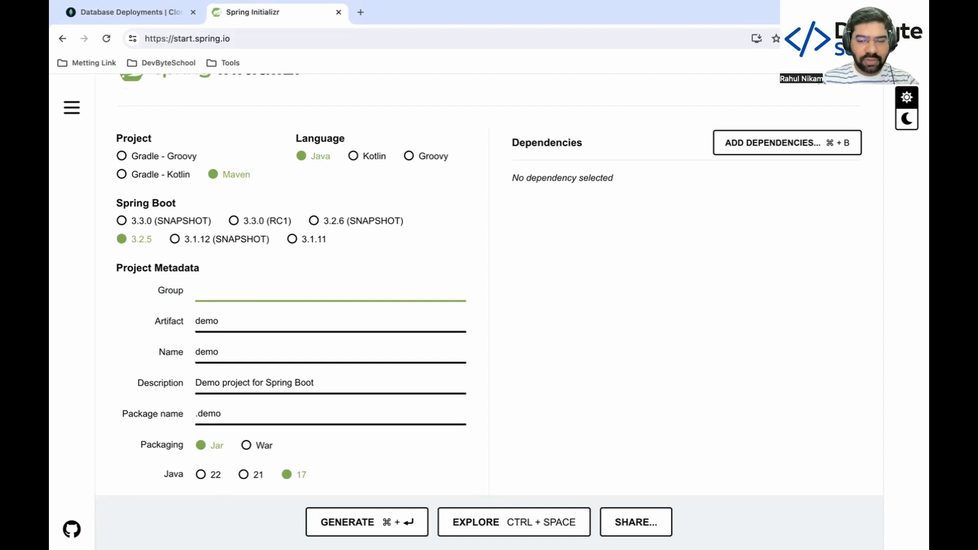
{"action": "type", "text": "com.devbyteschool"}
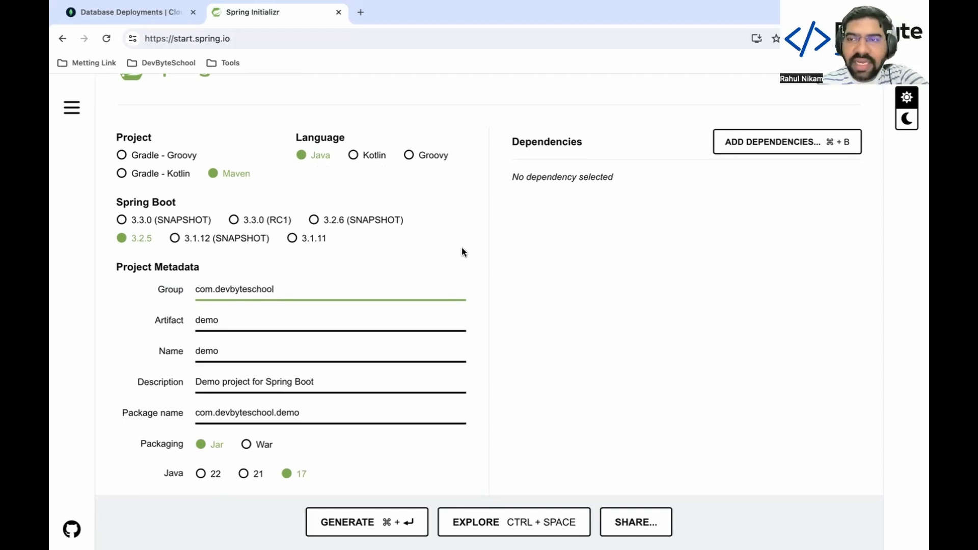
{"action": "double_click", "coordinate": [207, 321]}
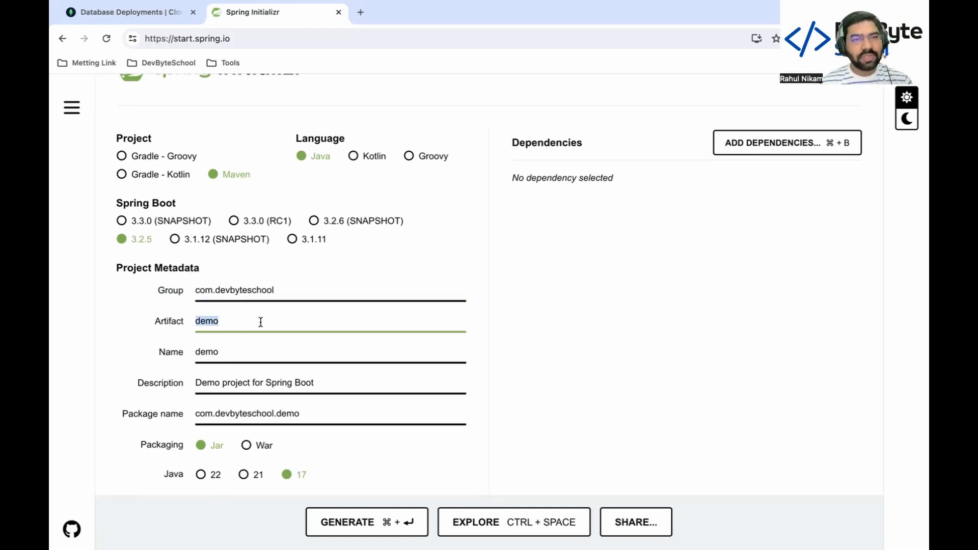
{"action": "type", "text": "b"}
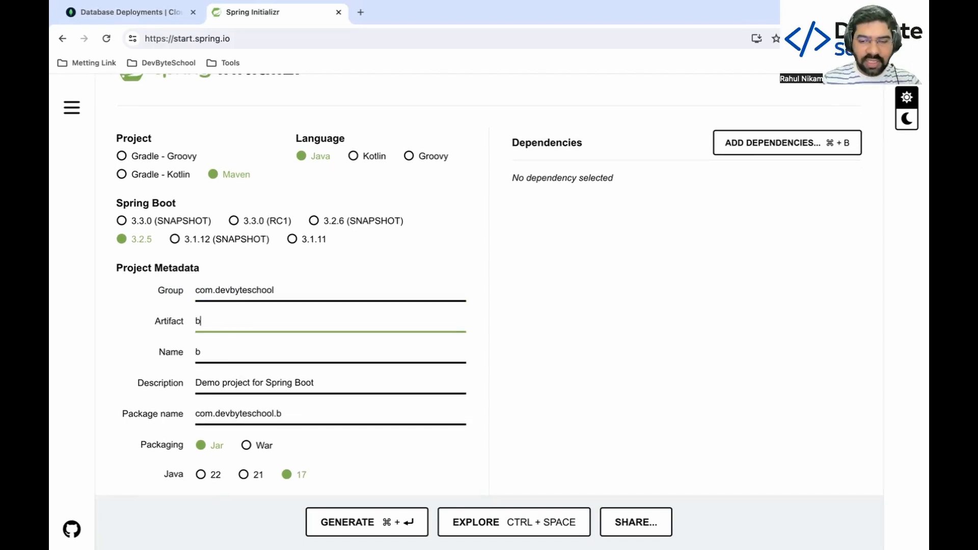
{"action": "type", "text": "log-"}
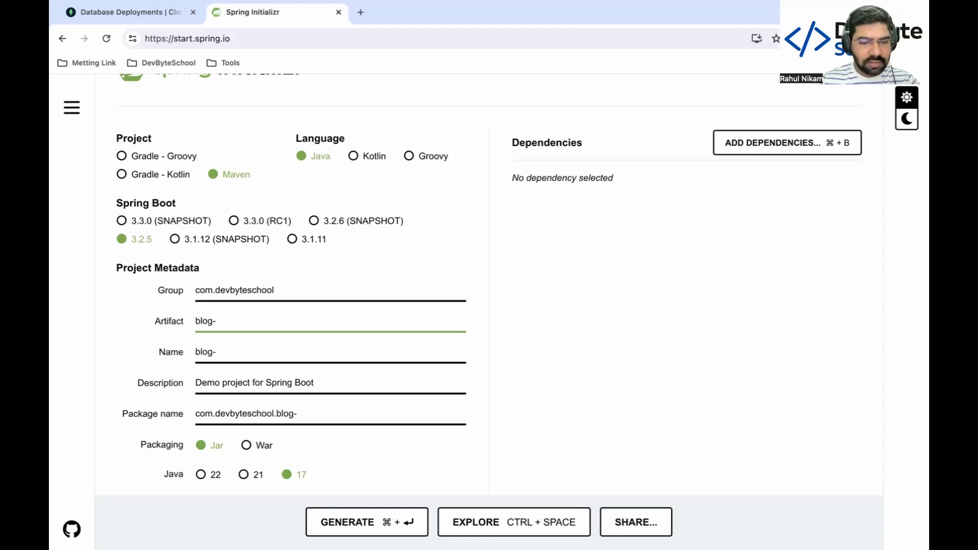
{"action": "type", "text": "service"}
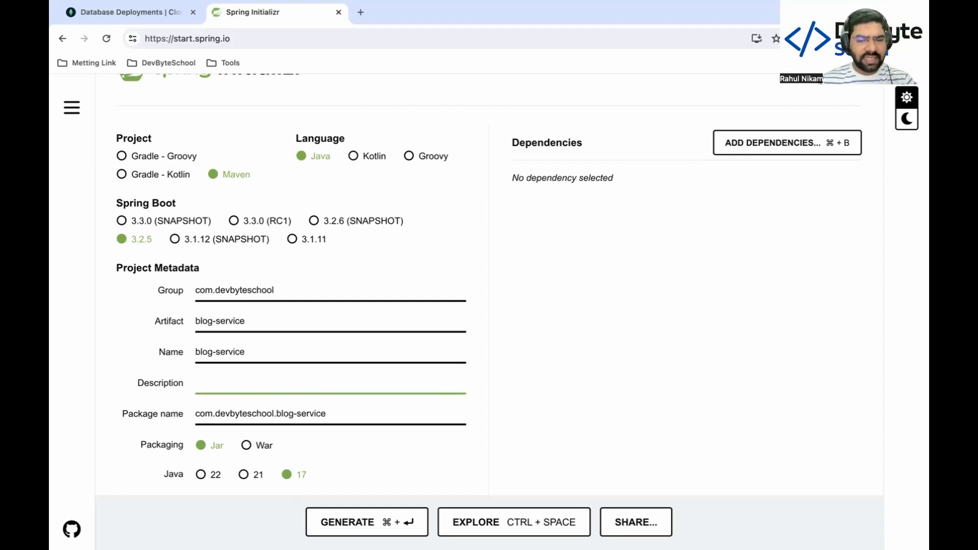
{"action": "type", "text": "Blog Service"}
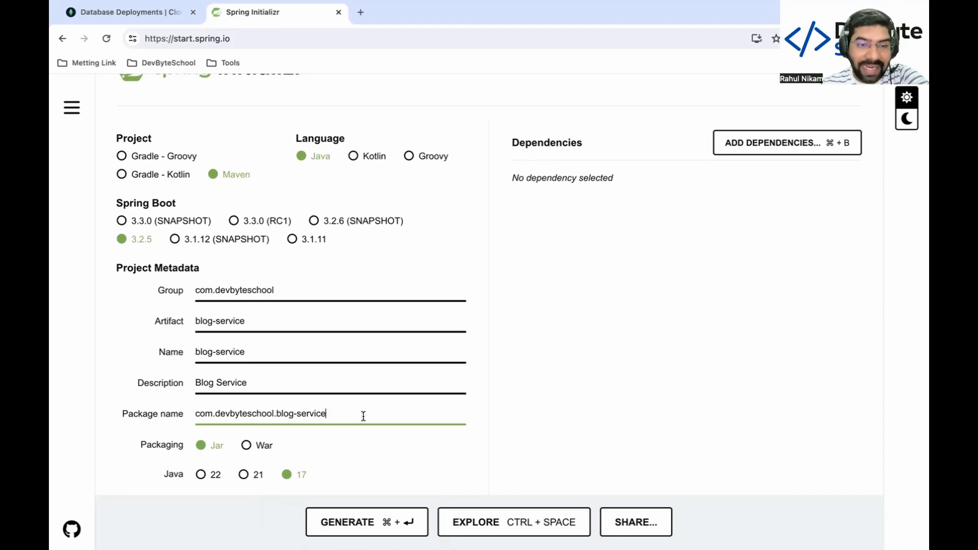
- Toggle packaging to War and back to Jar
{"action": "left_click", "coordinate": [246, 445]}
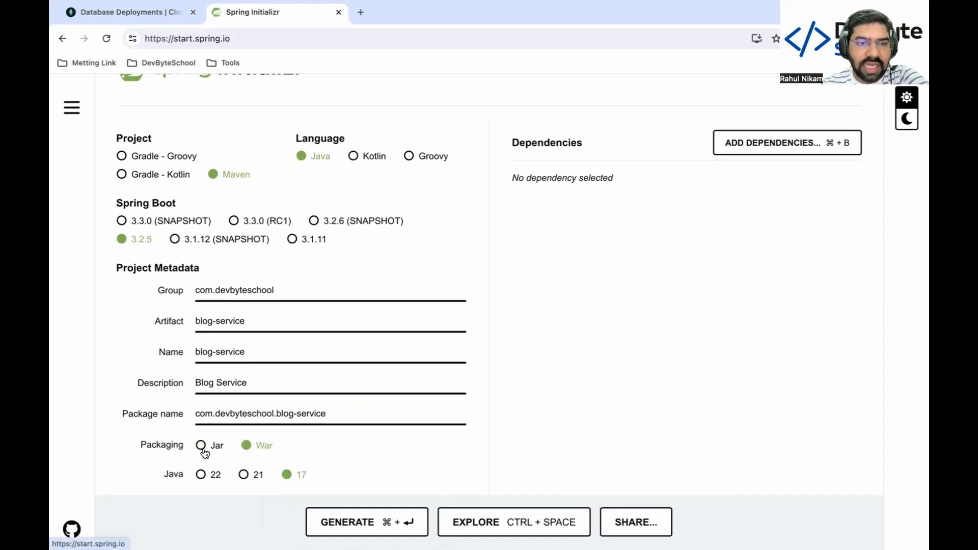
{"action": "left_click", "coordinate": [201, 445]}
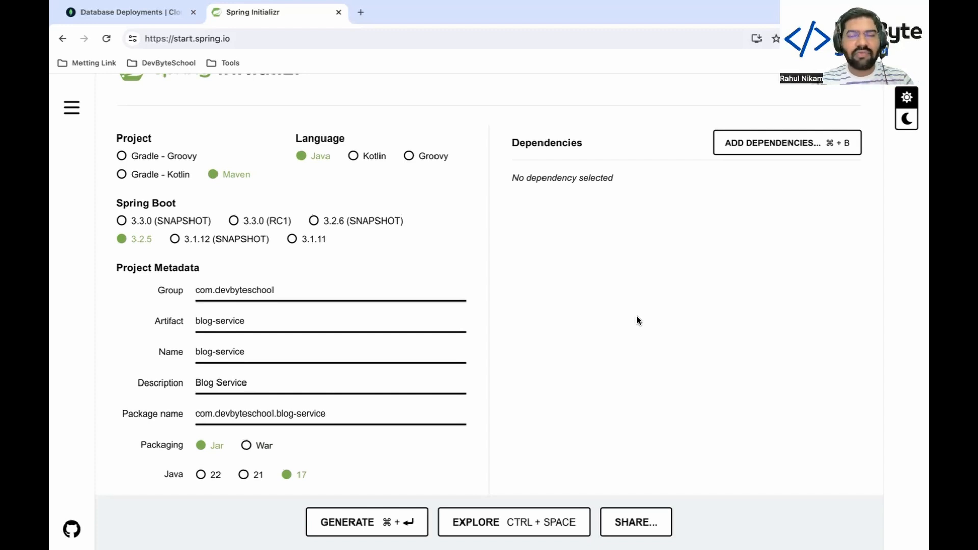
- Add Spring Web, Lombok and Spring Boot Actuator as dependencies
{"action": "left_click", "coordinate": [786, 143]}
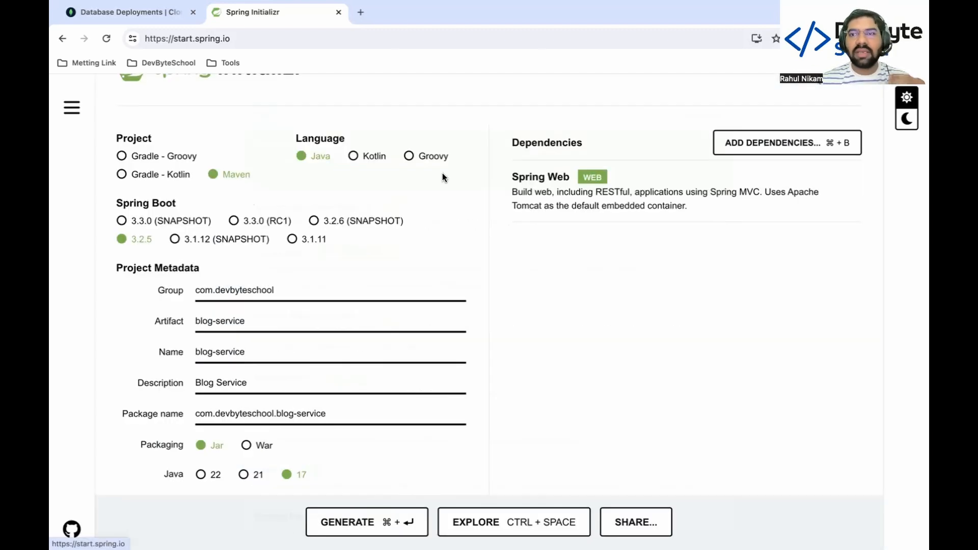
{"action": "left_click", "coordinate": [786, 142]}
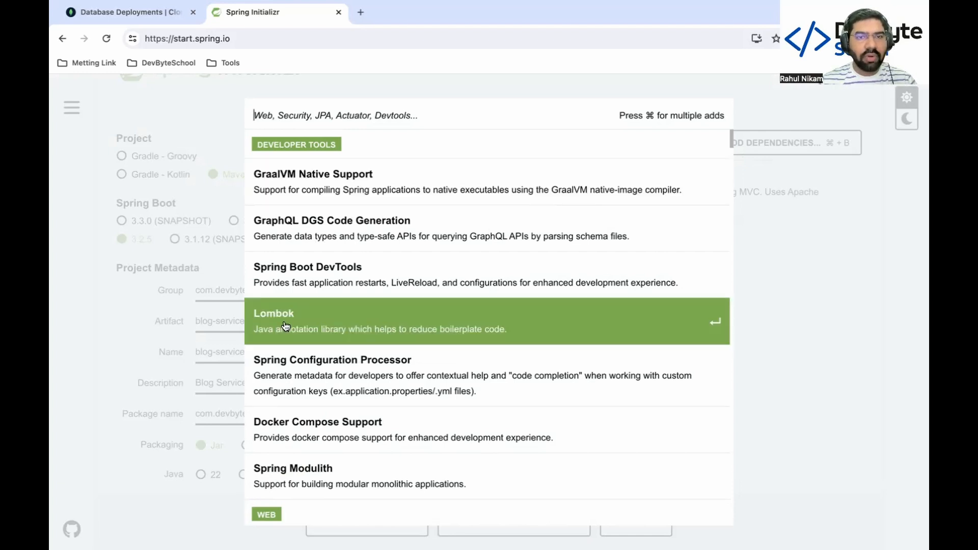
{"action": "left_click", "coordinate": [273, 321]}
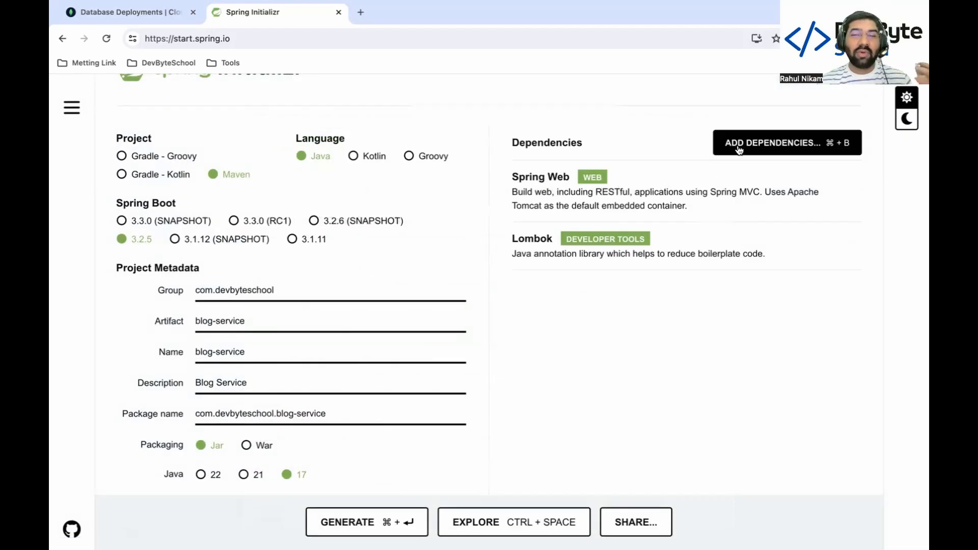
{"action": "left_click", "coordinate": [785, 143]}
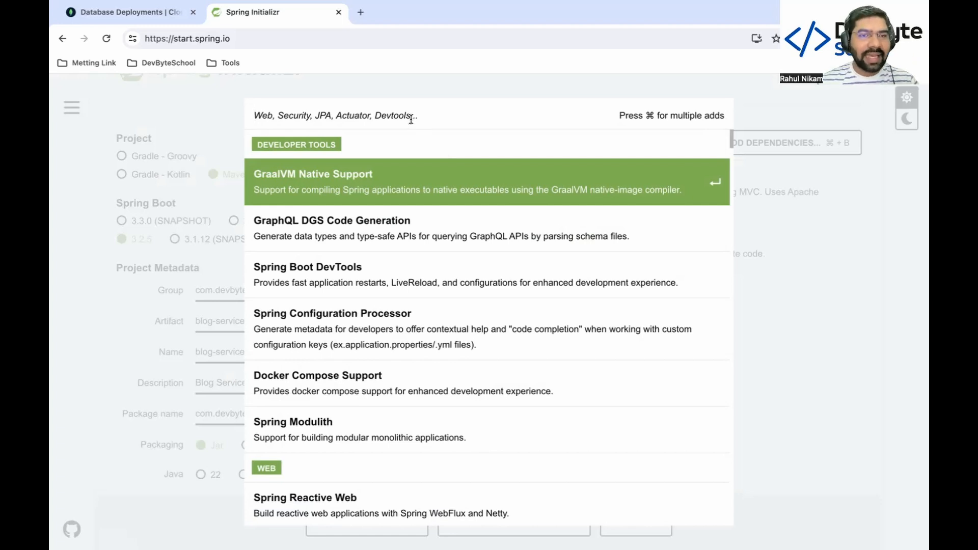
{"action": "type", "text": "Actua"}
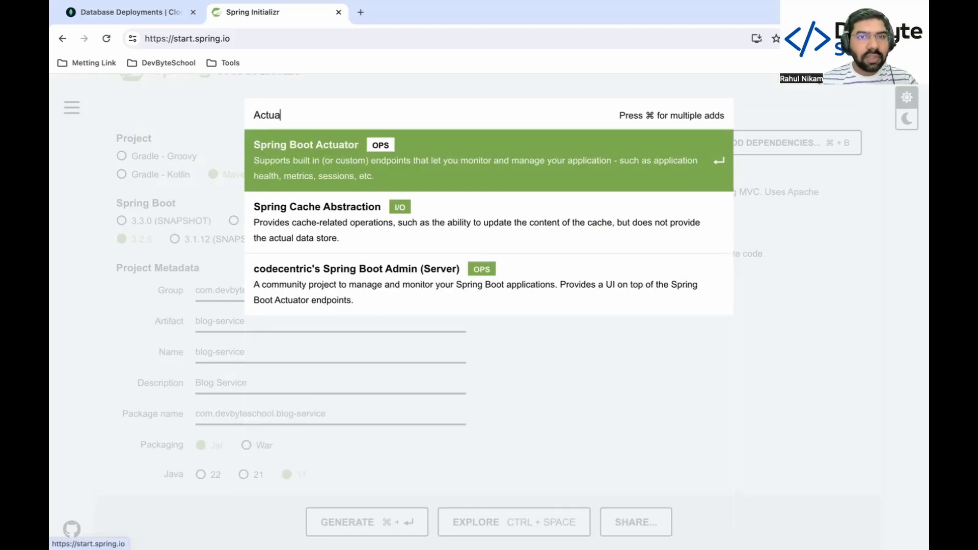
{"action": "left_click", "coordinate": [306, 145]}
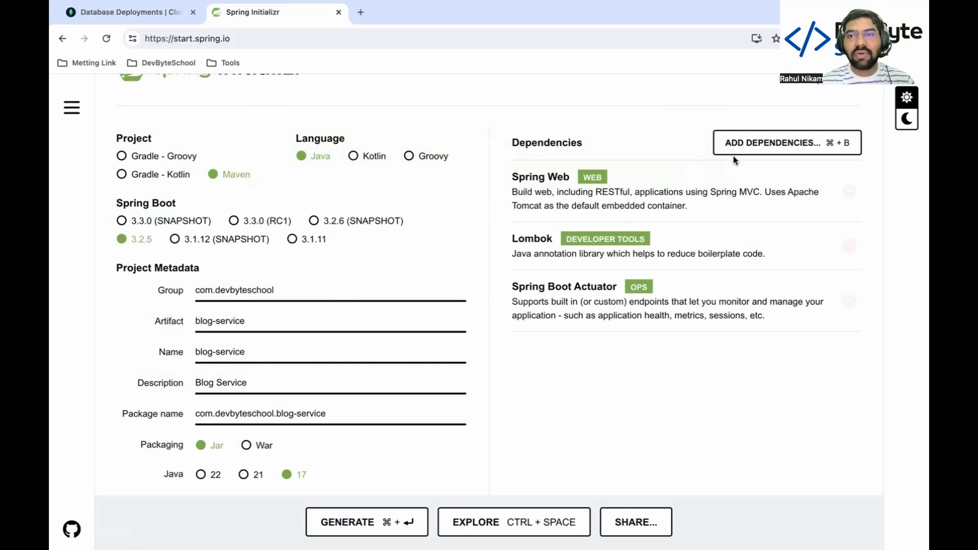
- Add Spring Boot DevTools and Spring Data MongoDB as dependencies
{"action": "left_click", "coordinate": [785, 143]}
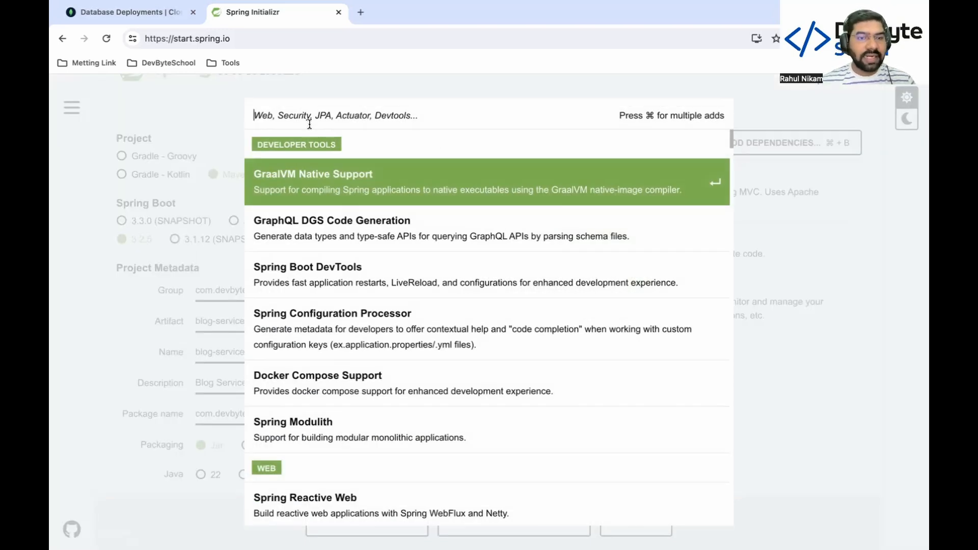
{"action": "type", "text": "dev"}
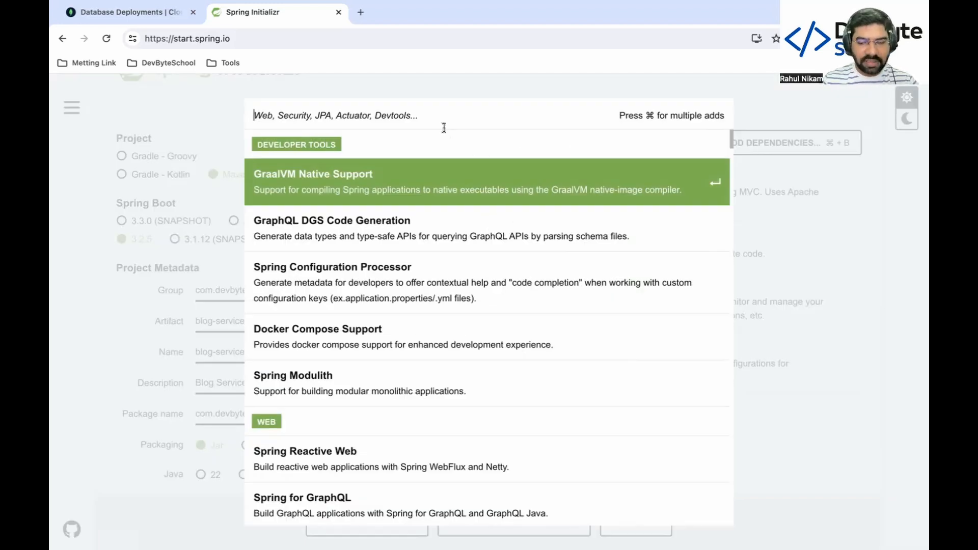
{"action": "type", "text": "mon"}
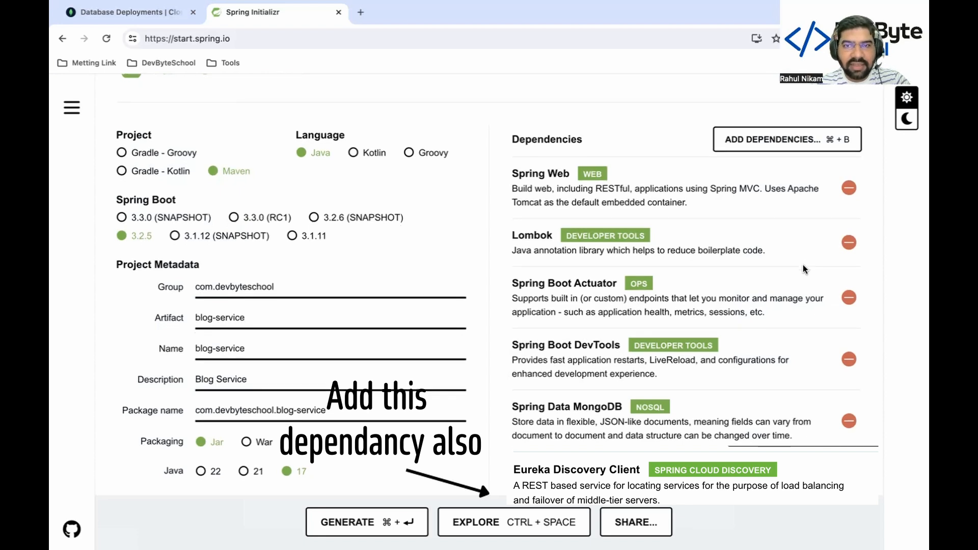
{"action": "scroll", "scroll_direction": "up", "scroll_amount": 3}
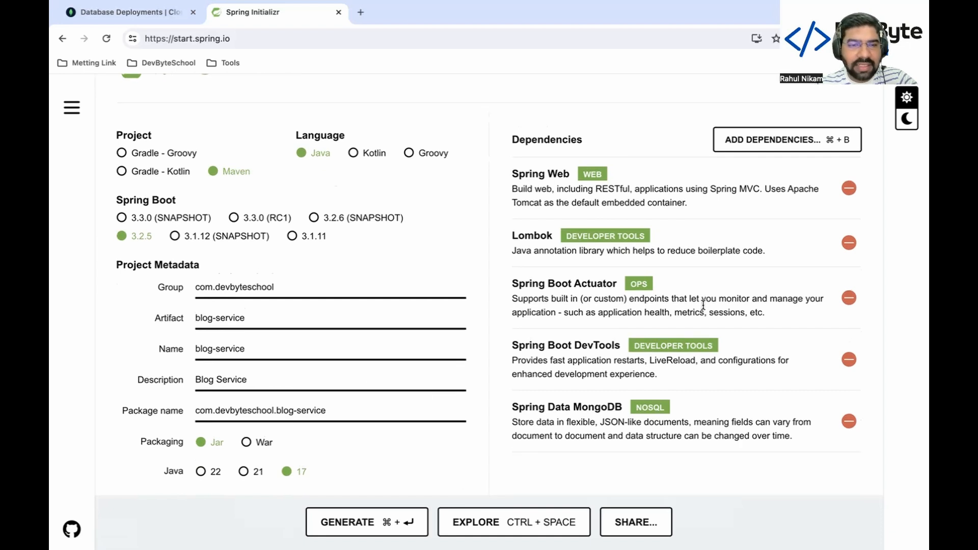
- Generate blog-service, then rename the artifact to comment-service with description Comment Service
{"action": "left_click", "coordinate": [365, 521]}
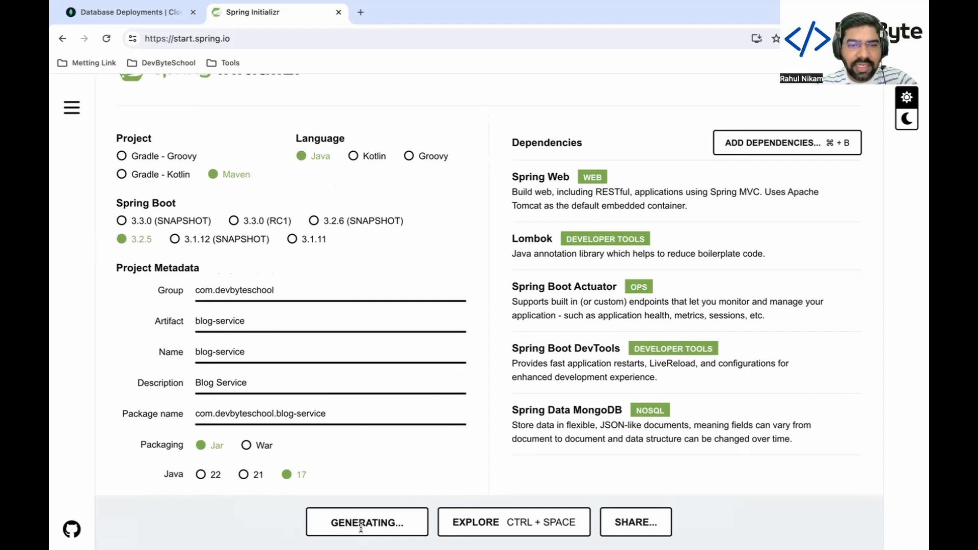
{"action": "left_click", "coordinate": [367, 522]}
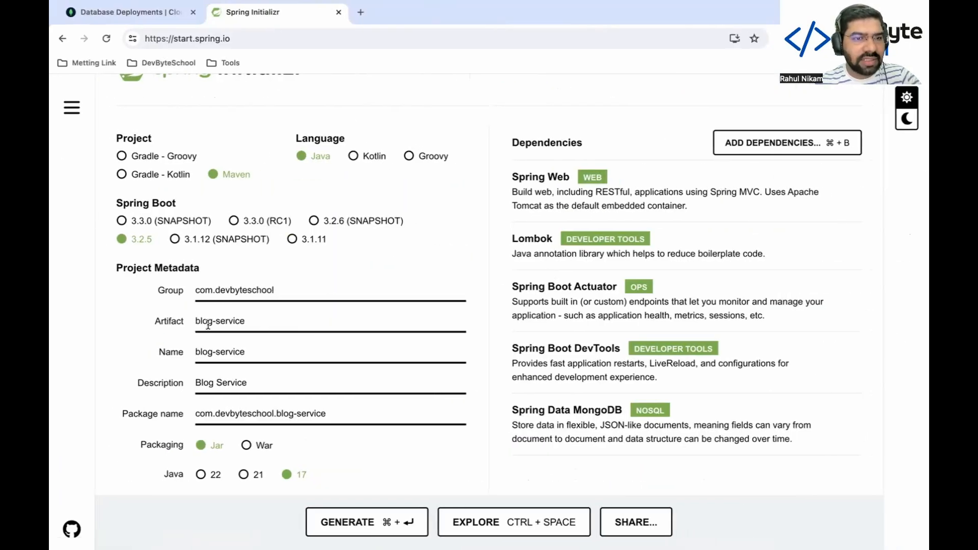
{"action": "type", "text": "cooment-service"}
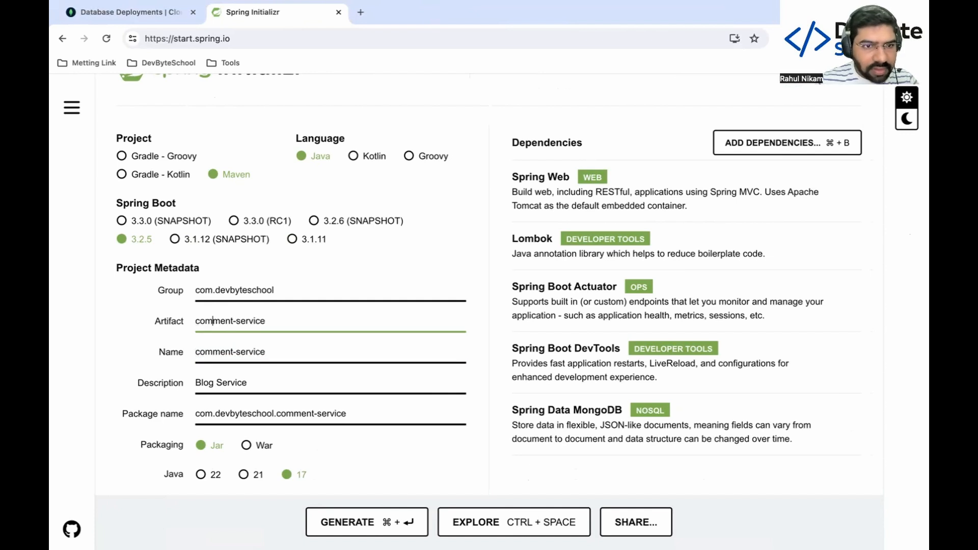
{"action": "left_click", "coordinate": [273, 381]}
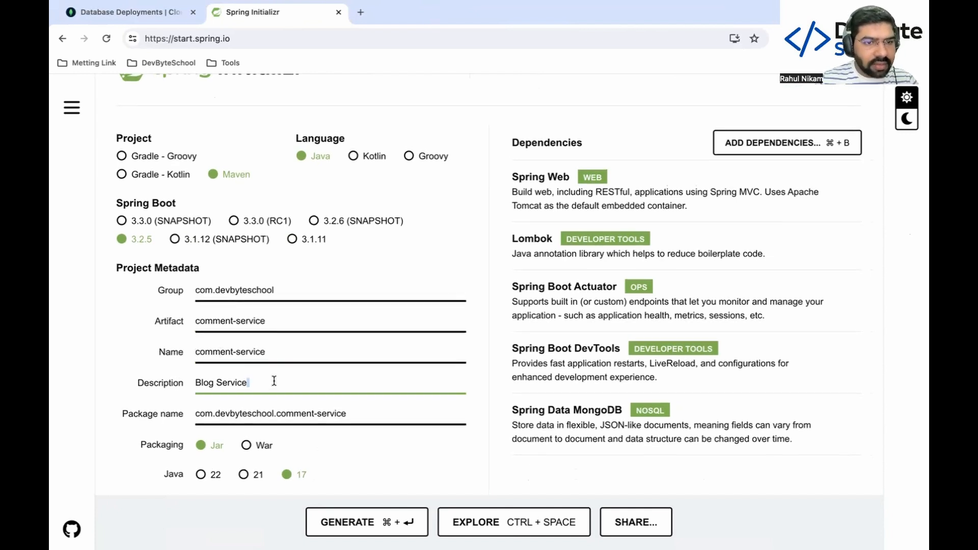
{"action": "type", "text": "Comment Service"}
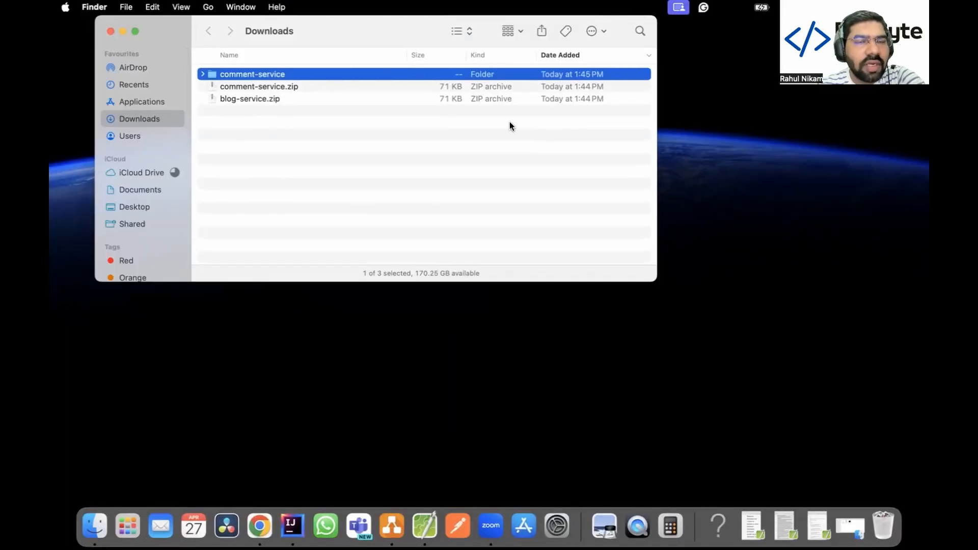
- Extract blog-service.zip in Downloads next to the comment-service folder
{"action": "left_click", "coordinate": [259, 85]}
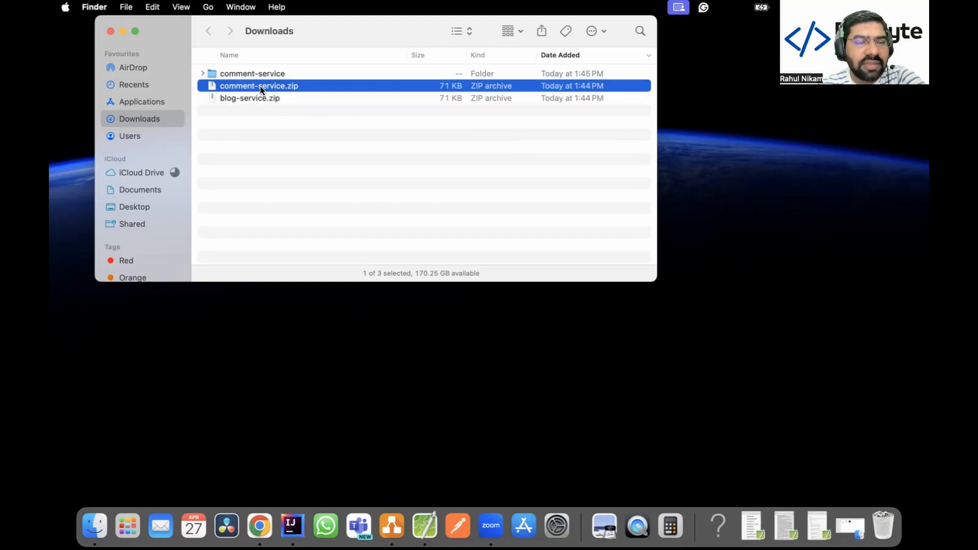
{"action": "left_click", "coordinate": [249, 98]}
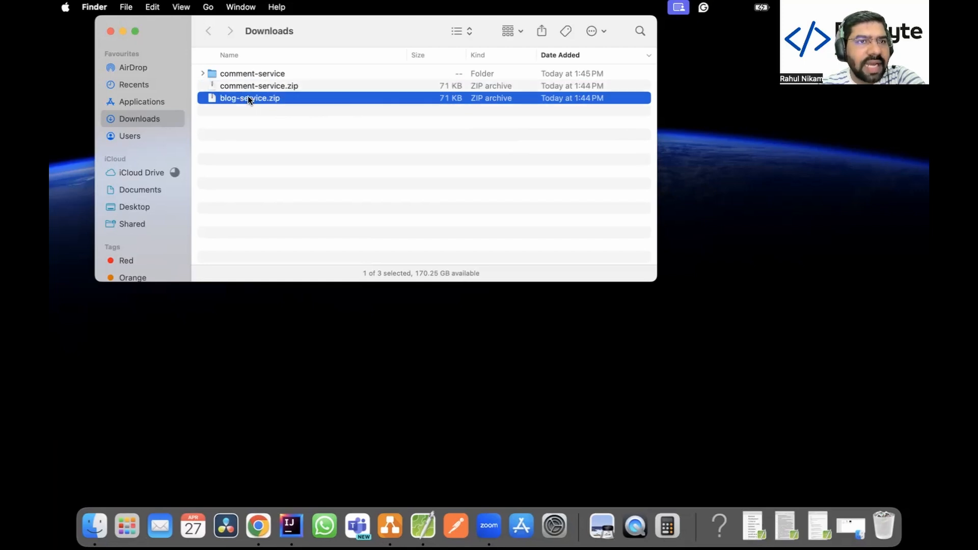
{"action": "double_click", "coordinate": [250, 98]}
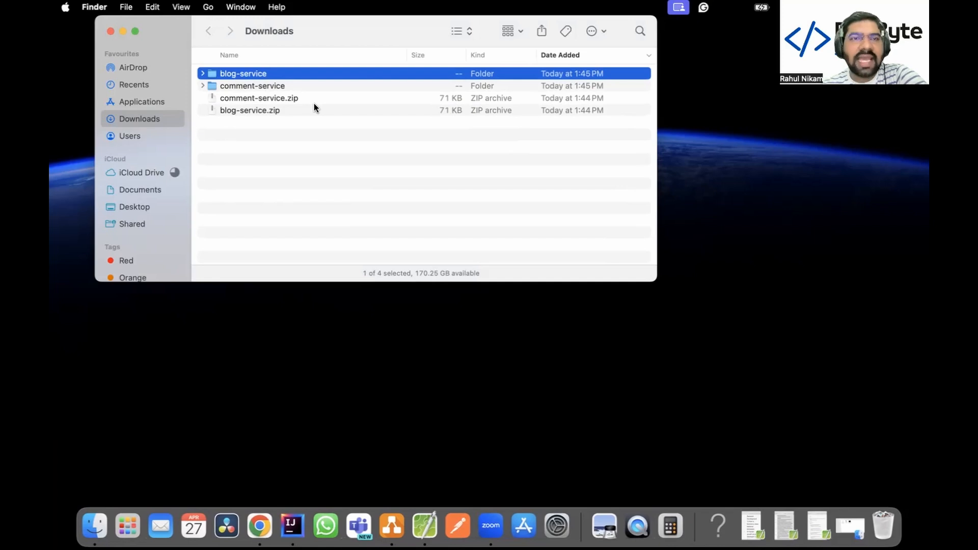
{"action": "left_click", "coordinate": [252, 86]}
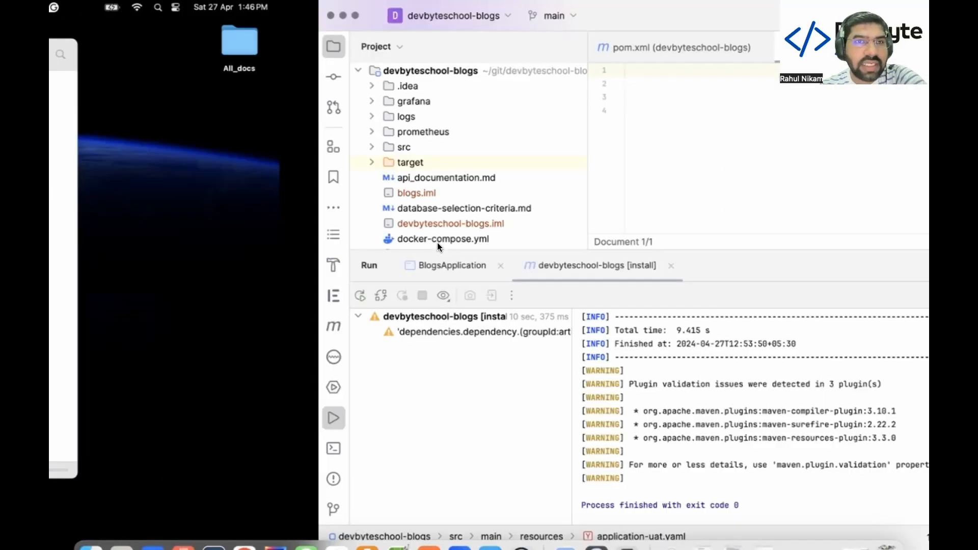
- Open the blog-service folder as a project in a new IntelliJ window and dismiss the tip
{"action": "left_click", "coordinate": [184, 15]}
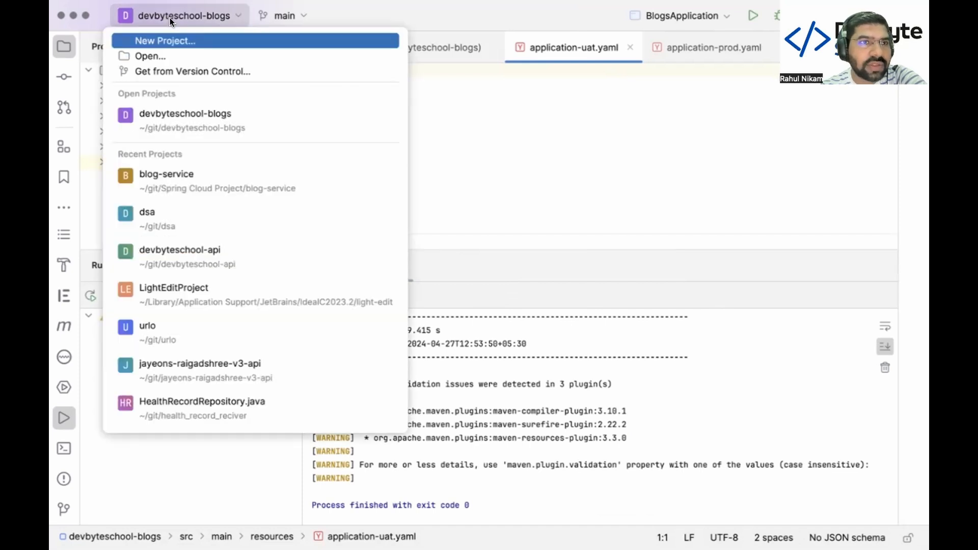
{"action": "left_click", "coordinate": [150, 55]}
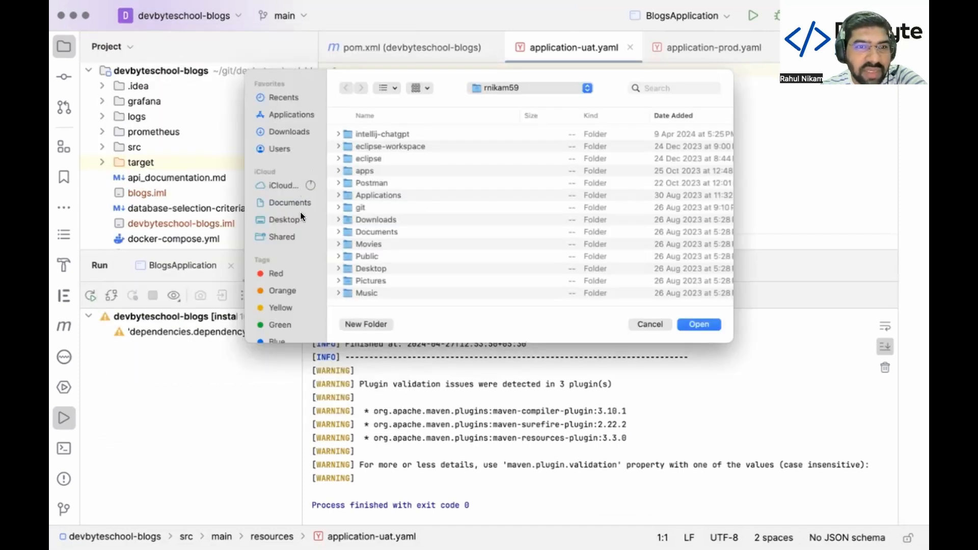
{"action": "left_click", "coordinate": [698, 324]}
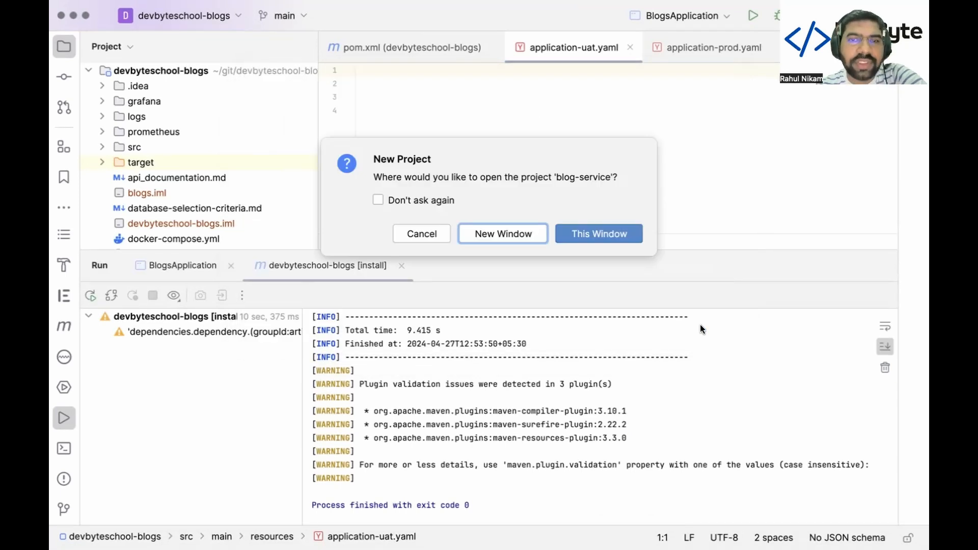
{"action": "left_click", "coordinate": [502, 234]}
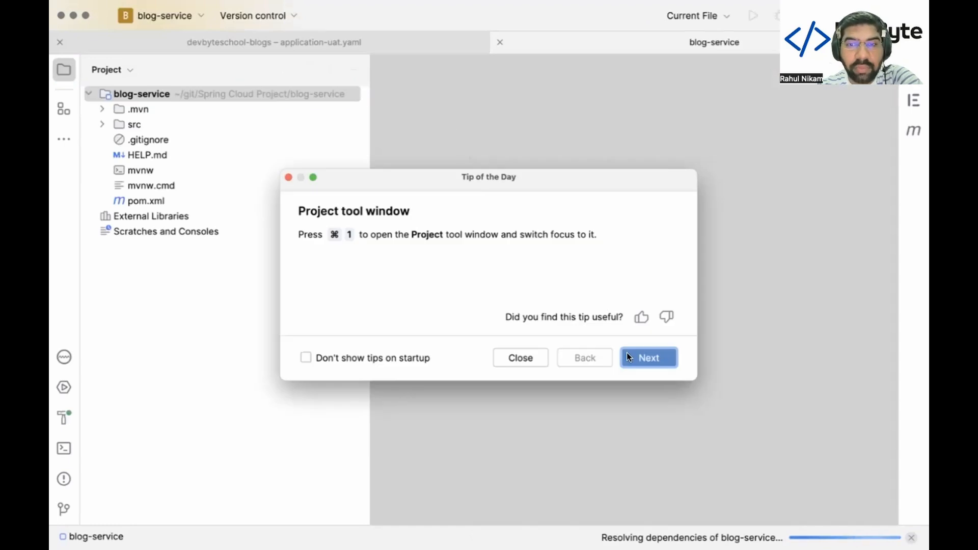
{"action": "left_click", "coordinate": [520, 357]}
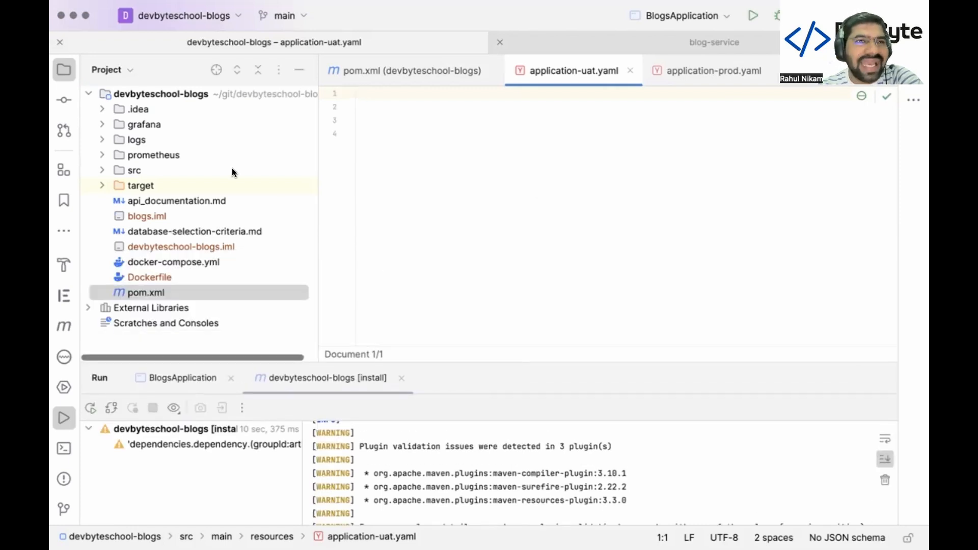
- Expand devbyteschool-blogs src/main/java and its model package to copy the blog packages
{"action": "left_click", "coordinate": [358, 93]}
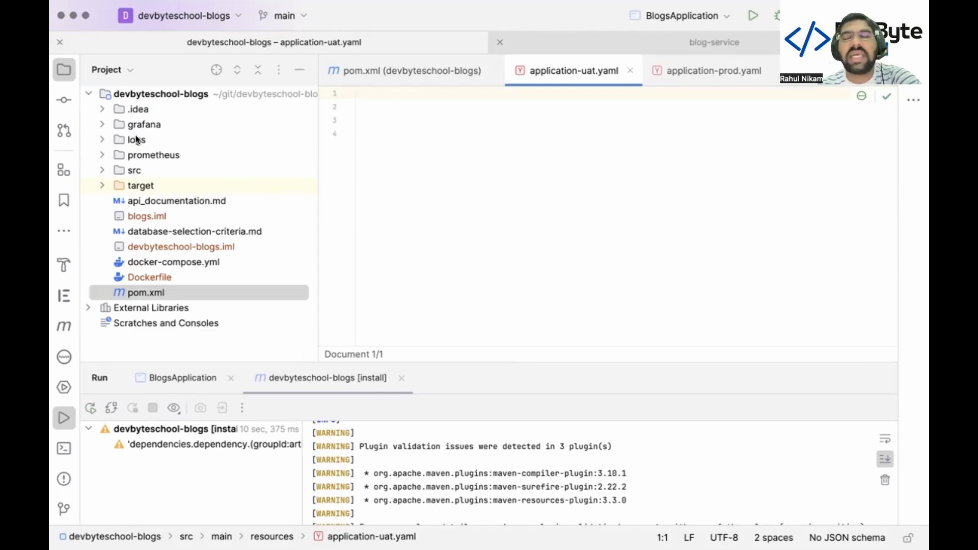
{"action": "left_click", "coordinate": [133, 170]}
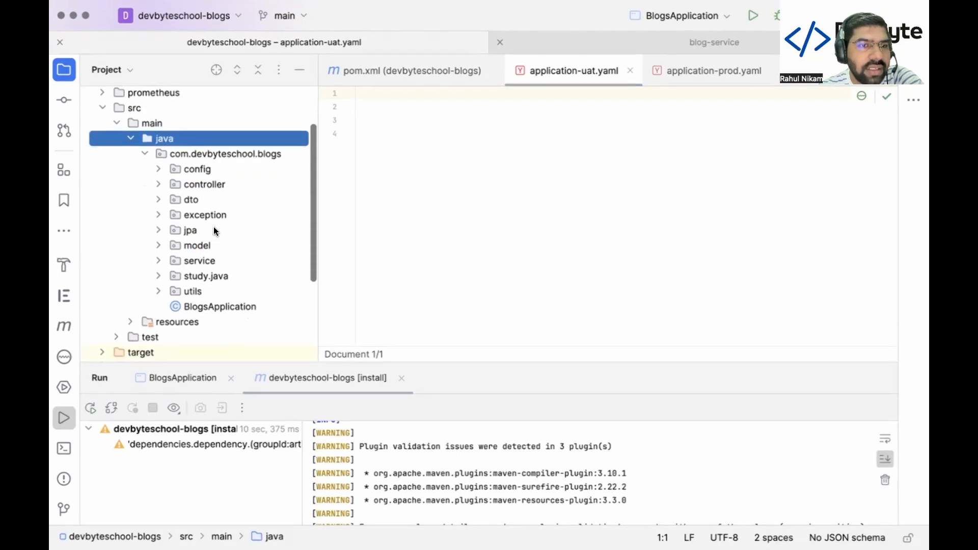
{"action": "left_click", "coordinate": [196, 245]}
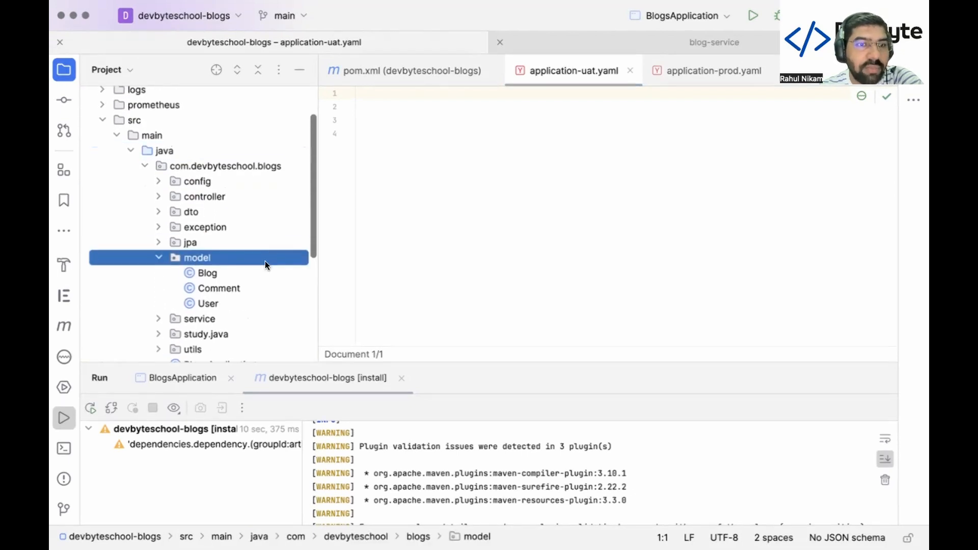
{"action": "scroll", "scroll_direction": "down", "scroll_amount": 3}
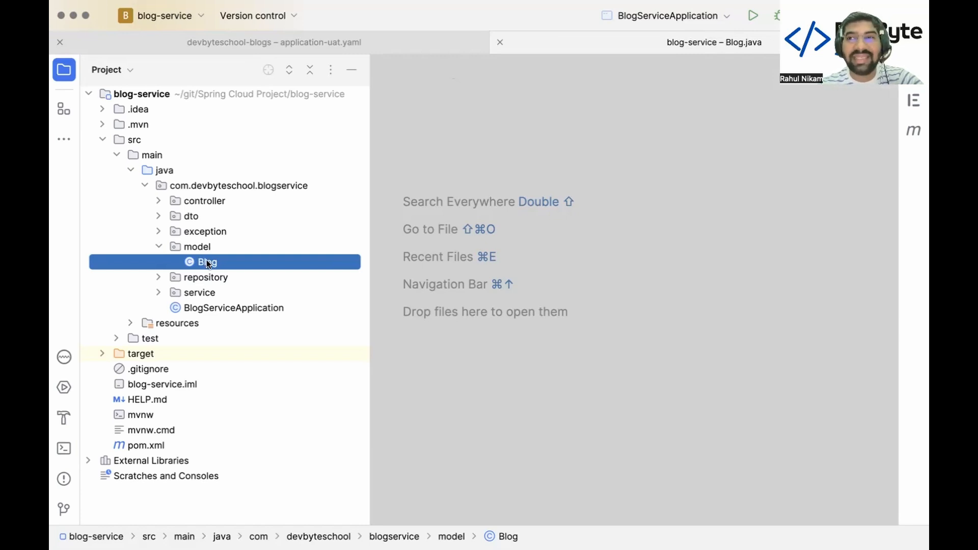
- Review the Blog model and the BlogRepository interface extending MongoRepository
{"action": "double_click", "coordinate": [206, 262]}
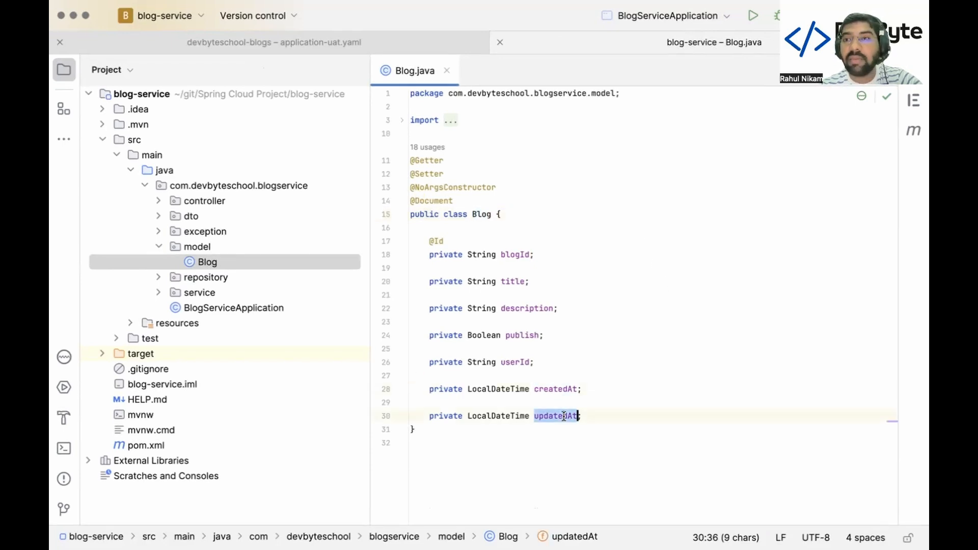
{"action": "left_click", "coordinate": [206, 277]}
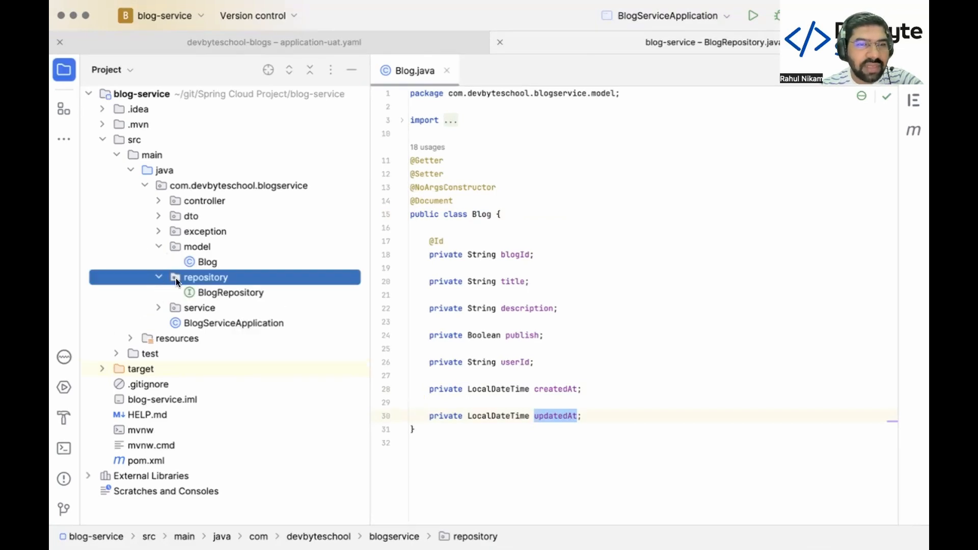
{"action": "double_click", "coordinate": [230, 292]}
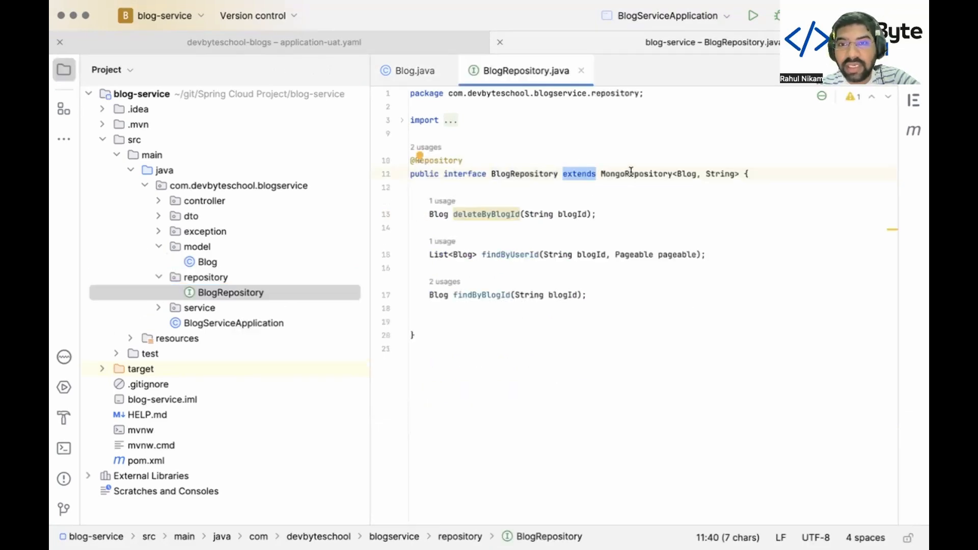
{"action": "double_click", "coordinate": [635, 173]}
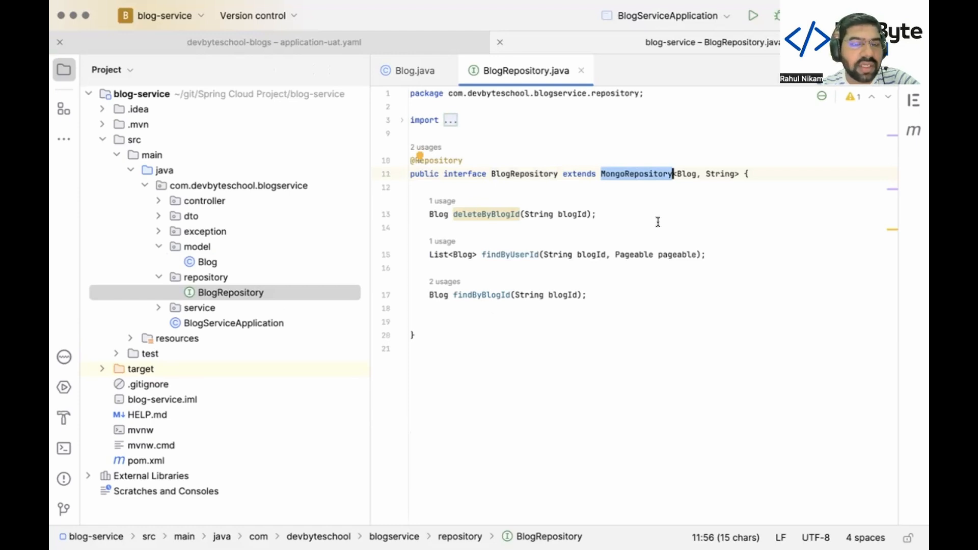
- Review BlogService's getBlogs method and expand the controller package
{"action": "left_click", "coordinate": [205, 277]}
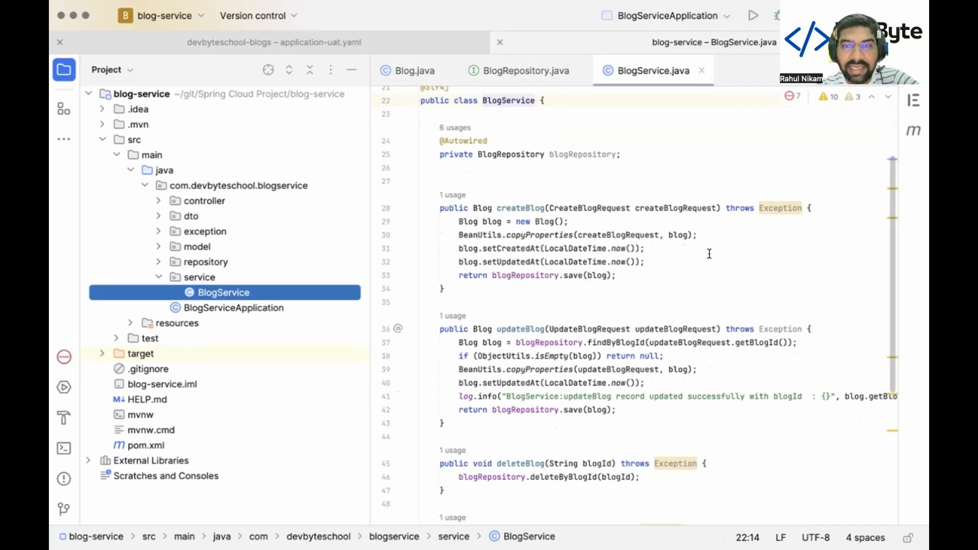
{"action": "scroll", "scroll_direction": "down", "scroll_amount": 3}
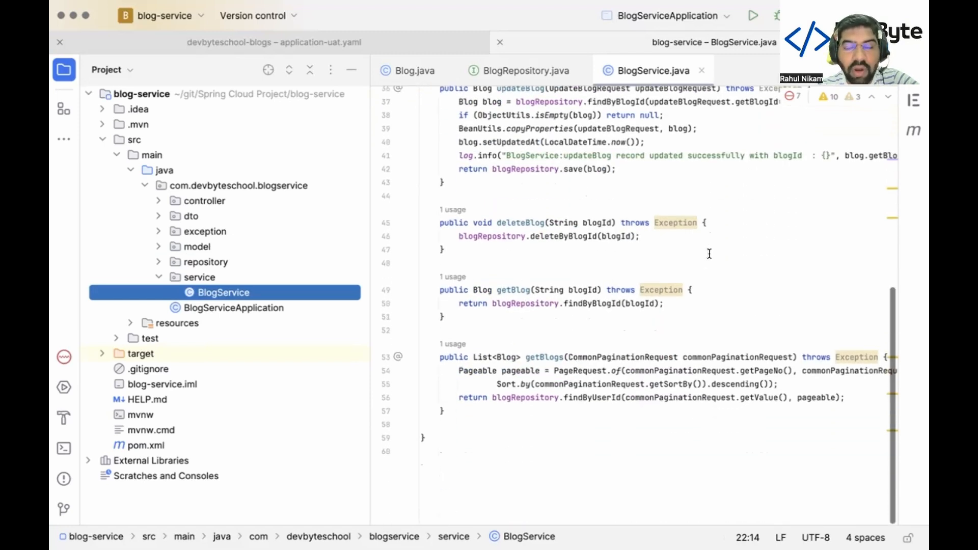
{"action": "mouse_move", "coordinate": [536, 362]}
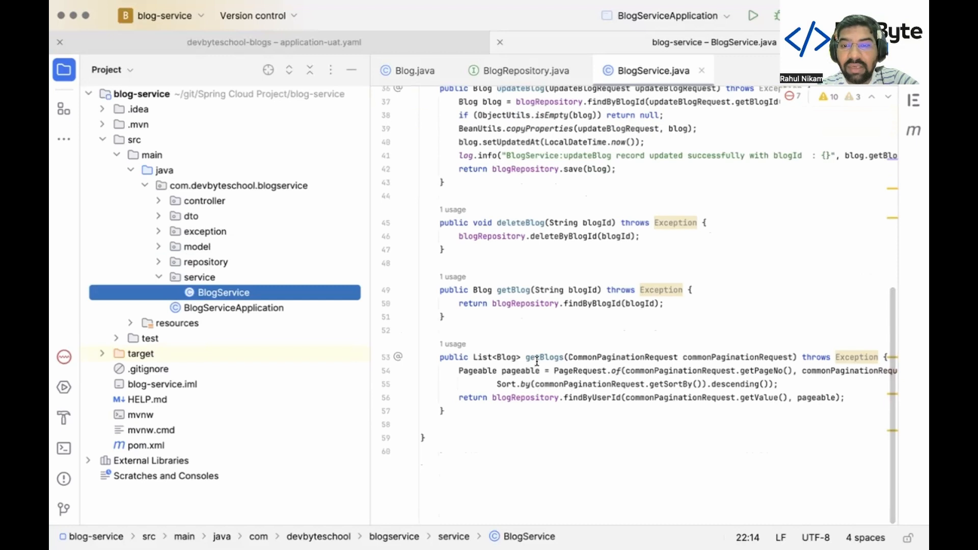
{"action": "double_click", "coordinate": [544, 356]}
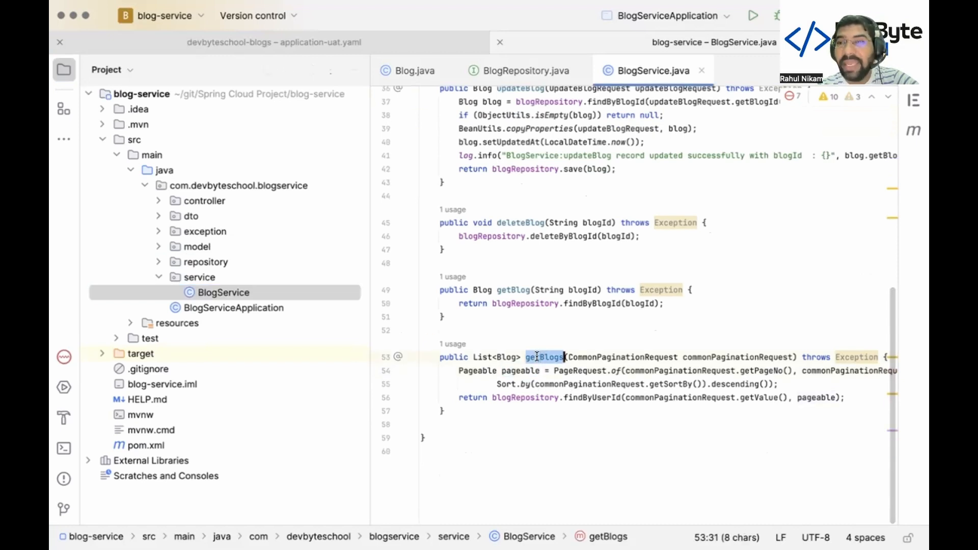
{"action": "left_click", "coordinate": [200, 277]}
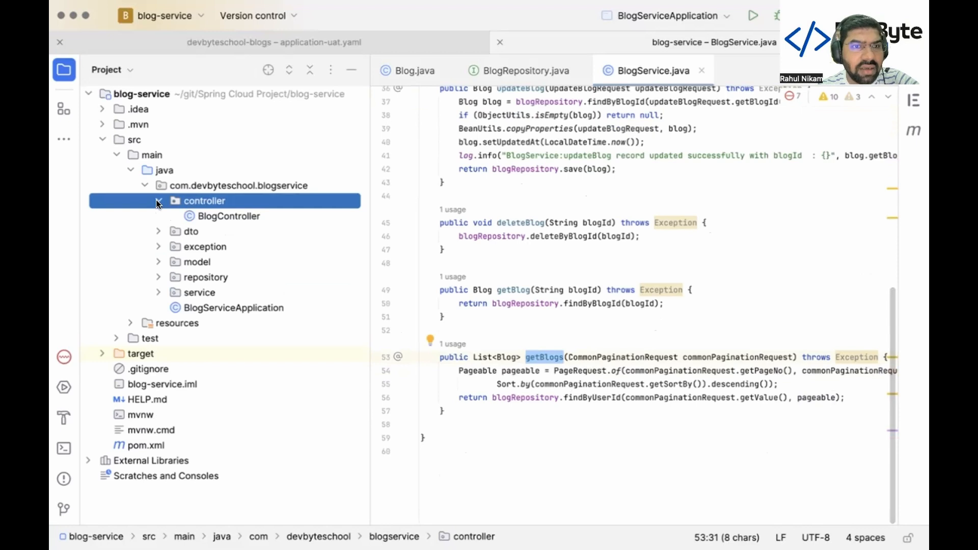
{"action": "left_click", "coordinate": [228, 216]}
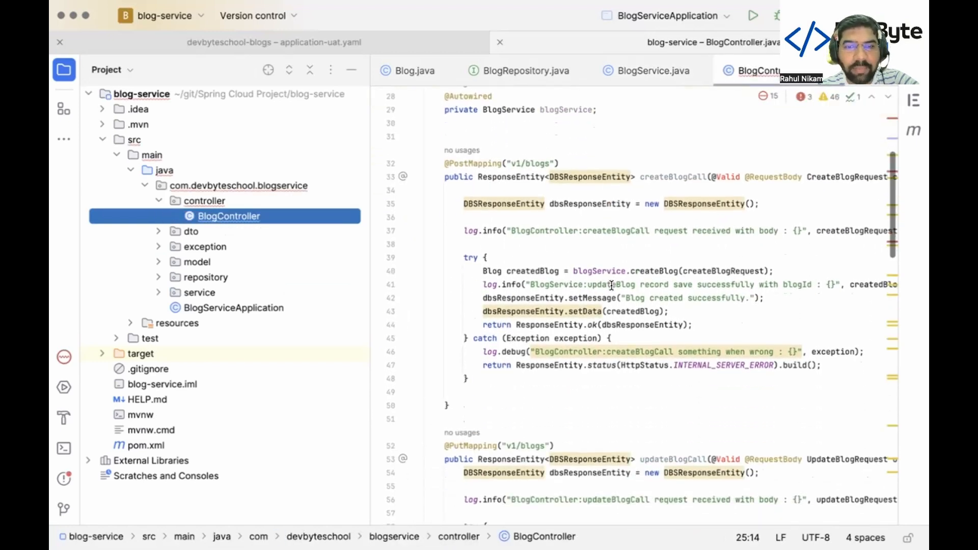
{"action": "scroll", "scroll_direction": "down", "scroll_amount": 3}
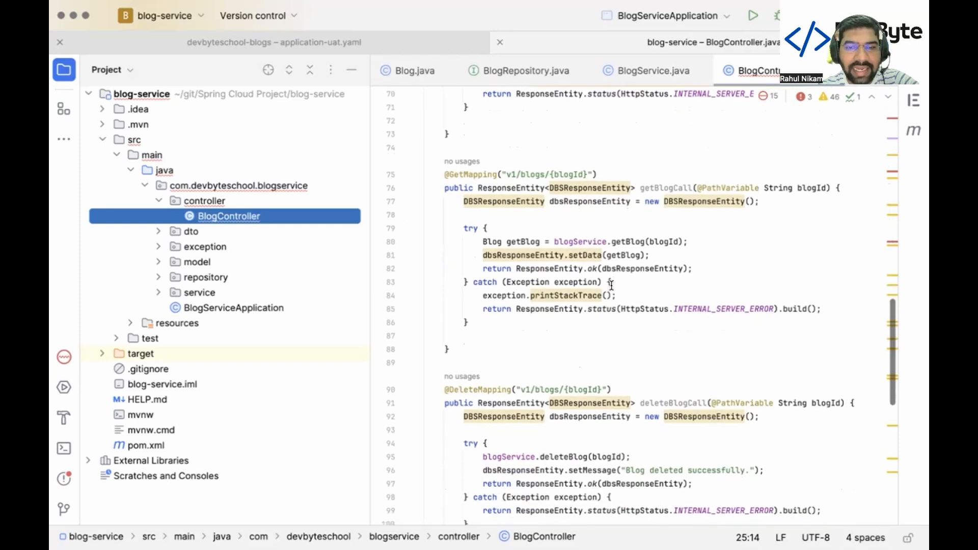
{"action": "scroll", "scroll_direction": "down", "scroll_amount": 3}
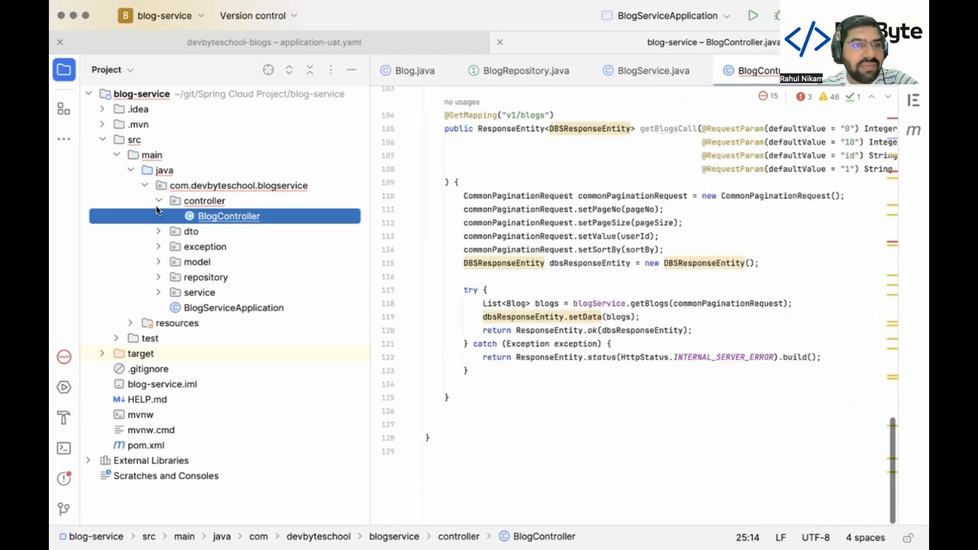
{"action": "left_click", "coordinate": [159, 201]}
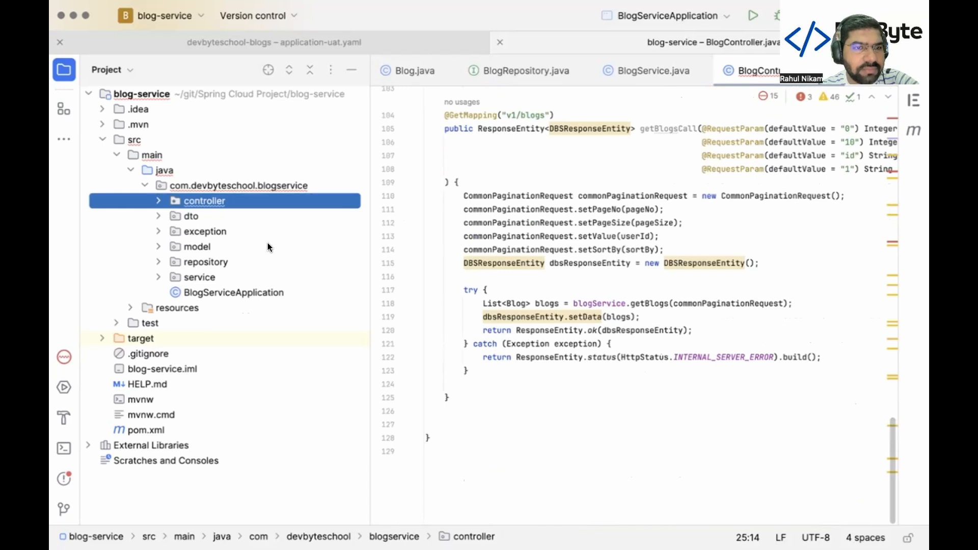
{"action": "left_click", "coordinate": [190, 216]}
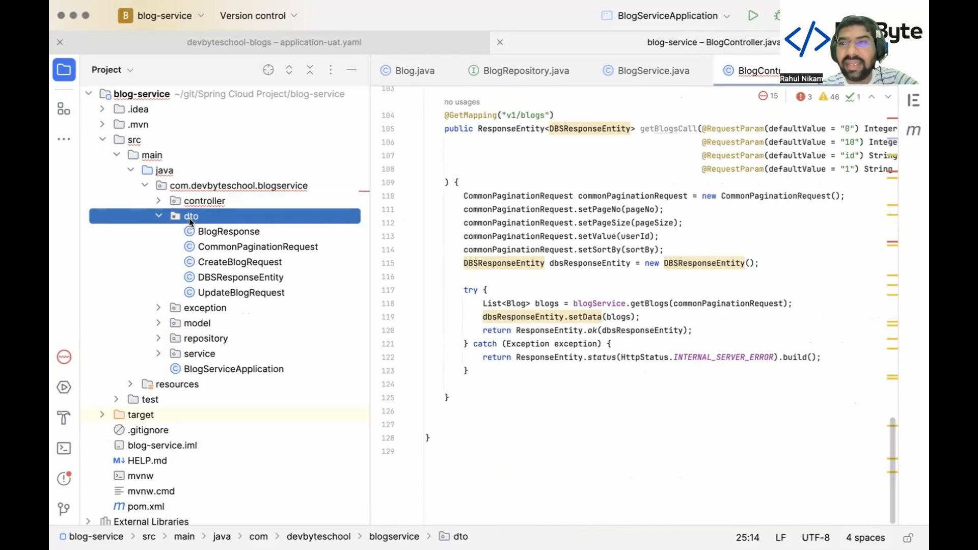
{"action": "mouse_move", "coordinate": [258, 337]}
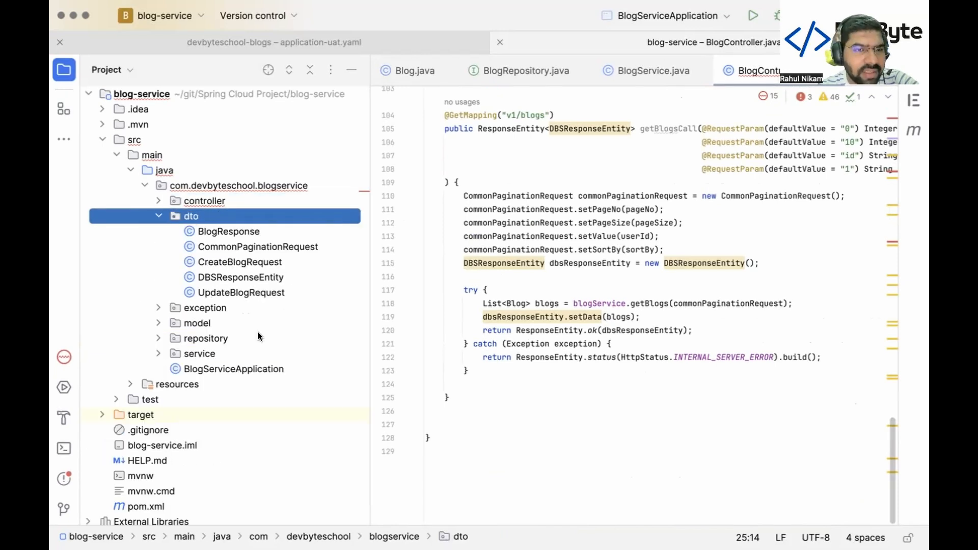
{"action": "left_click", "coordinate": [206, 308]}
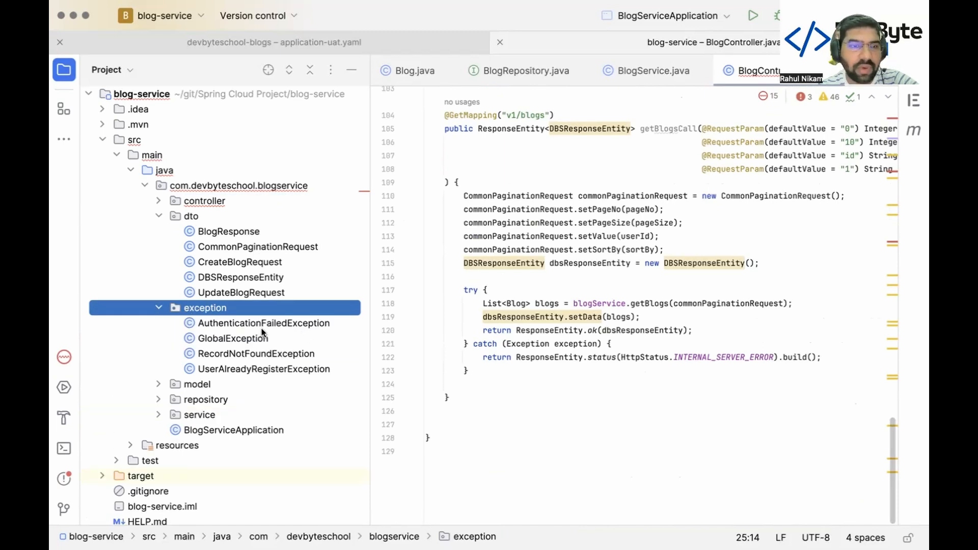
{"action": "left_click", "coordinate": [159, 216]}
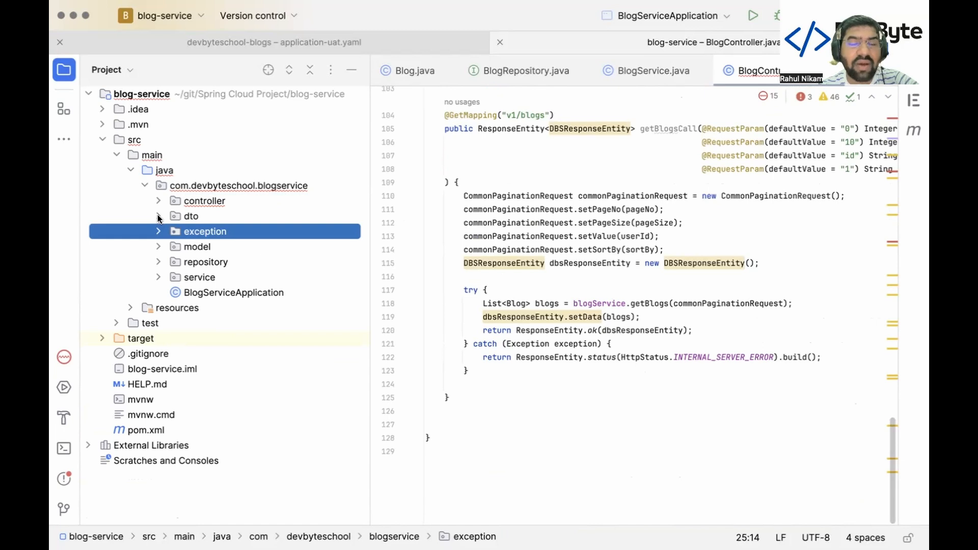
{"action": "mouse_move", "coordinate": [260, 246]}
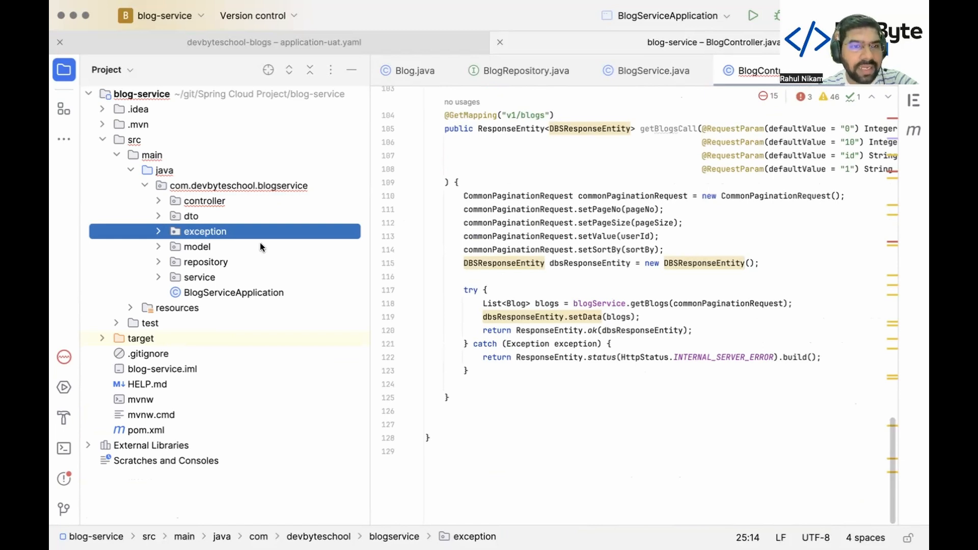
{"action": "left_click", "coordinate": [203, 201]}
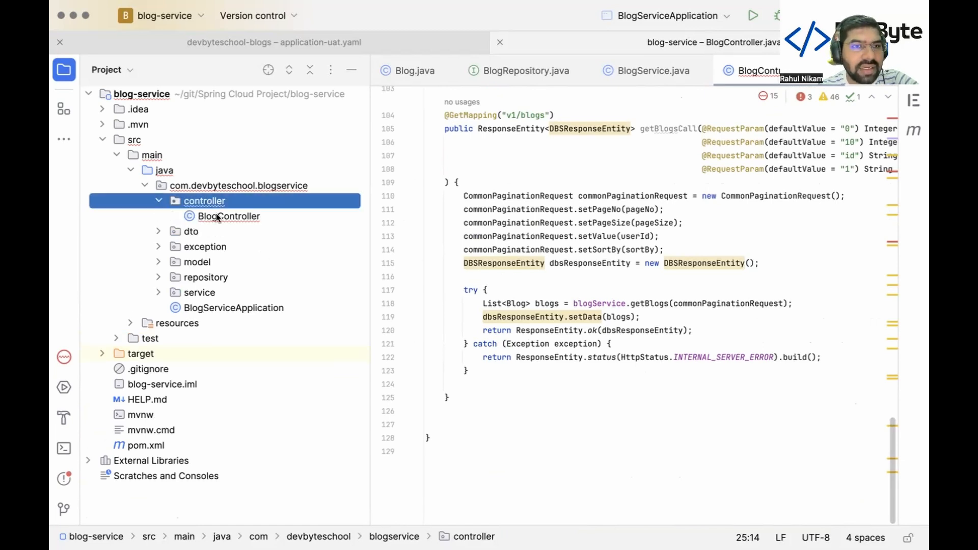
{"action": "left_click", "coordinate": [229, 216]}
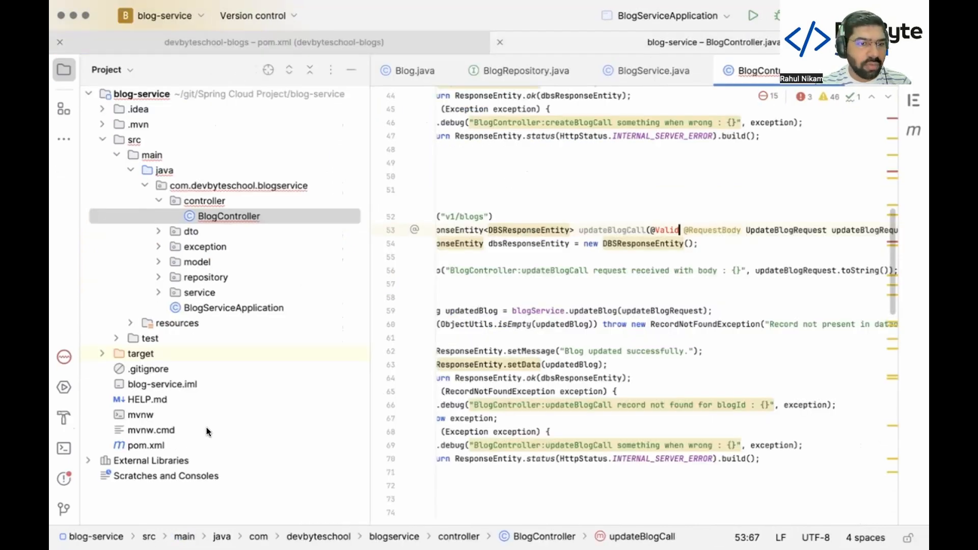
- Review pom.xml and reload the blog-service Maven project
{"action": "left_click", "coordinate": [146, 446]}
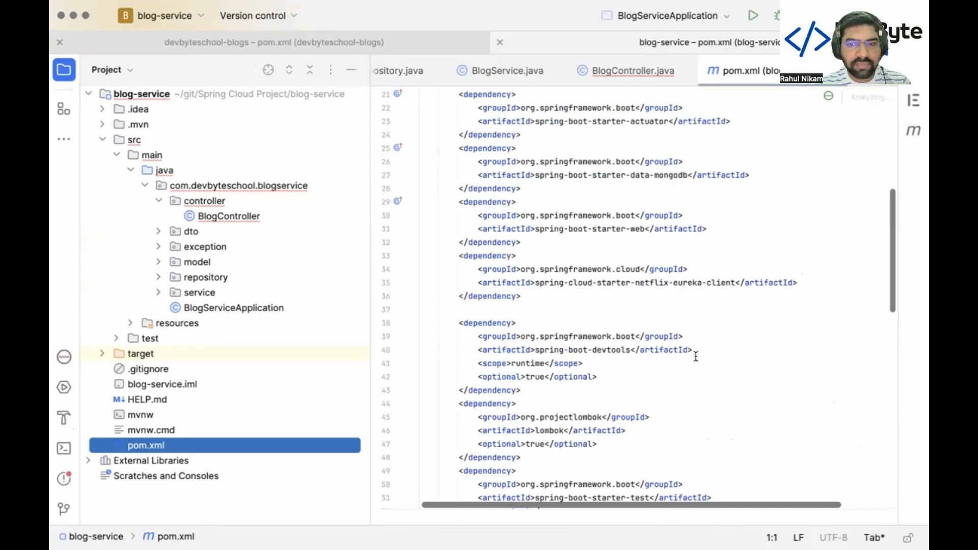
{"action": "scroll", "scroll_direction": "down", "scroll_amount": 3}
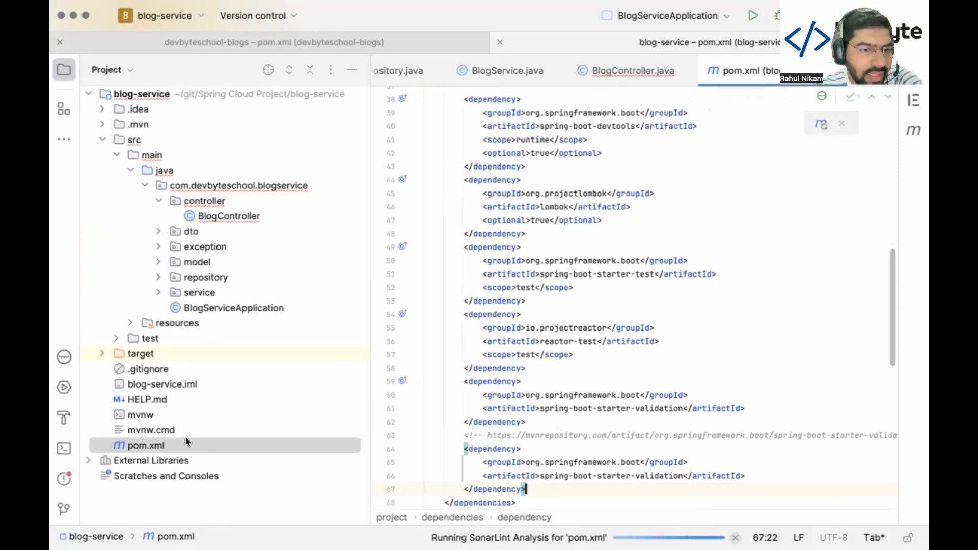
{"action": "right_click", "coordinate": [145, 445]}
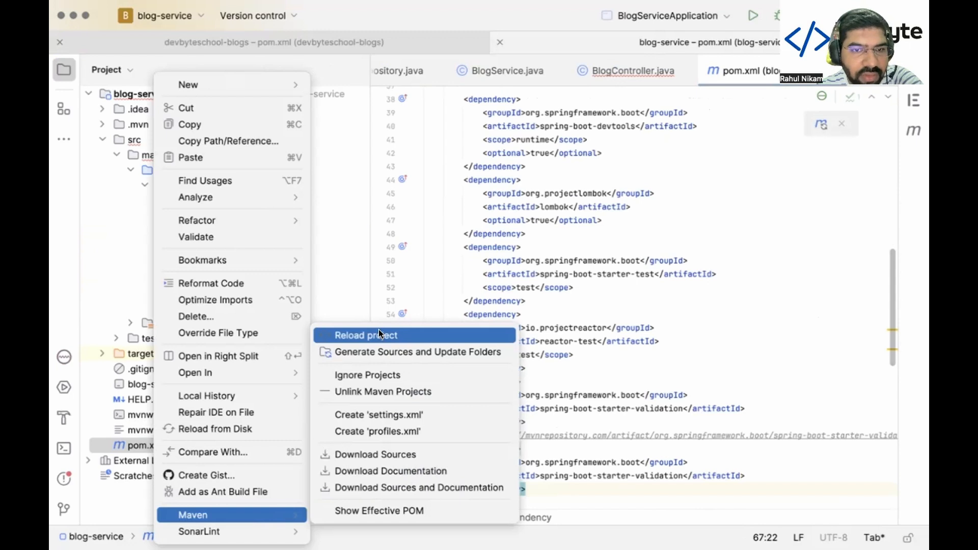
{"action": "left_click", "coordinate": [366, 335]}
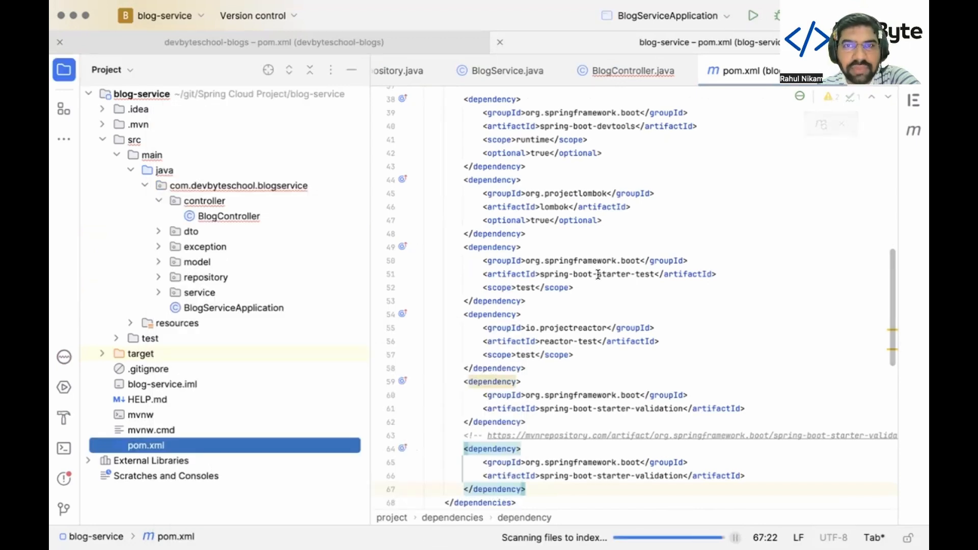
- Return to BlogController, then switch to the MongoDB Atlas deployments tab
{"action": "left_click", "coordinate": [630, 70]}
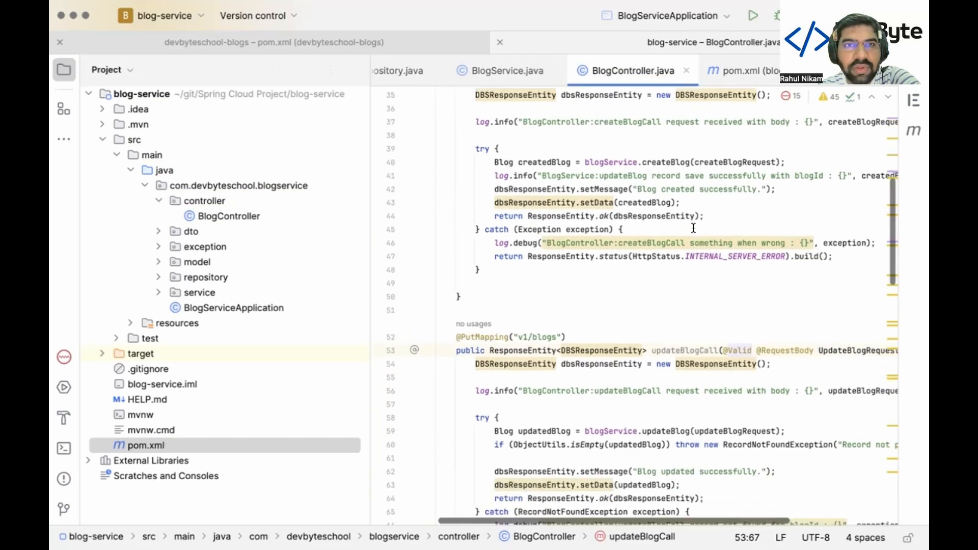
{"action": "mouse_move", "coordinate": [482, 315]}
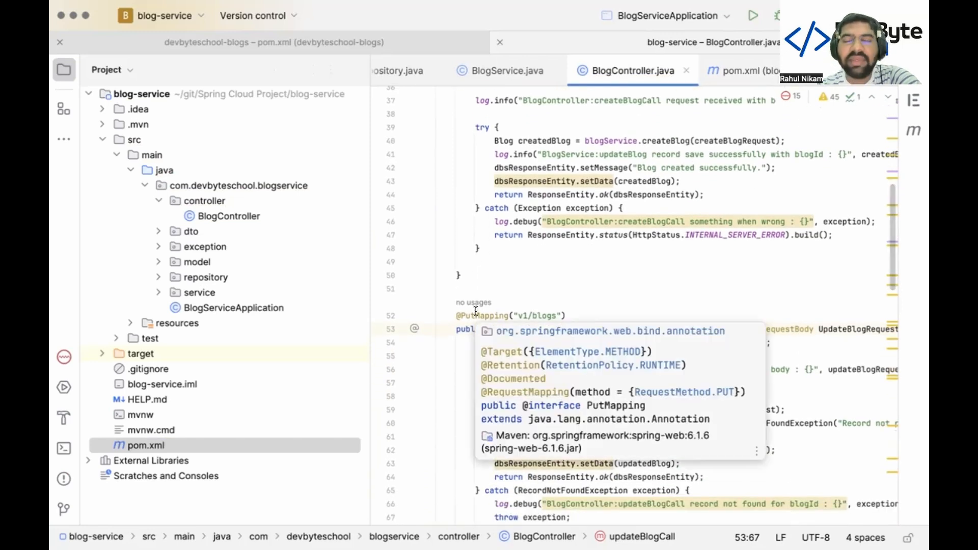
{"action": "mouse_move", "coordinate": [508, 284]}
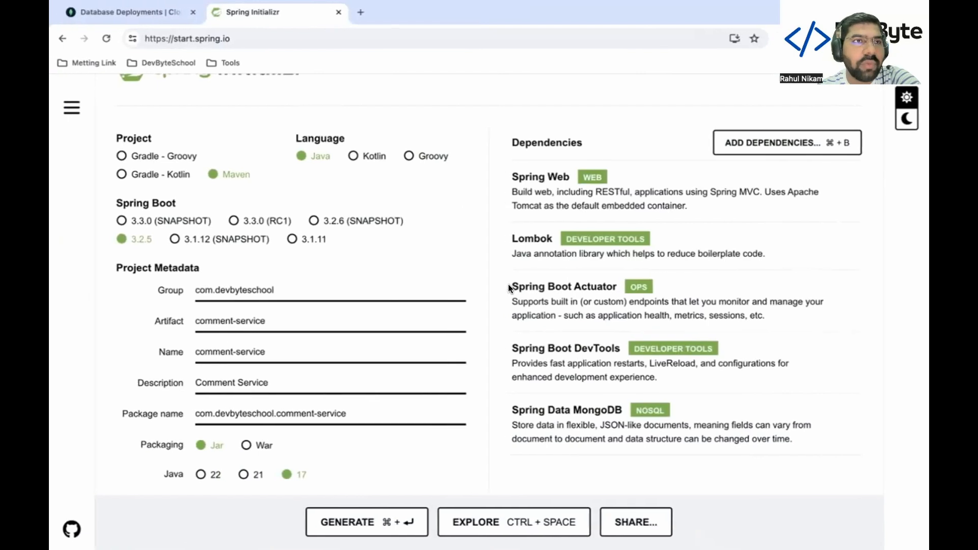
{"action": "left_click", "coordinate": [121, 12]}
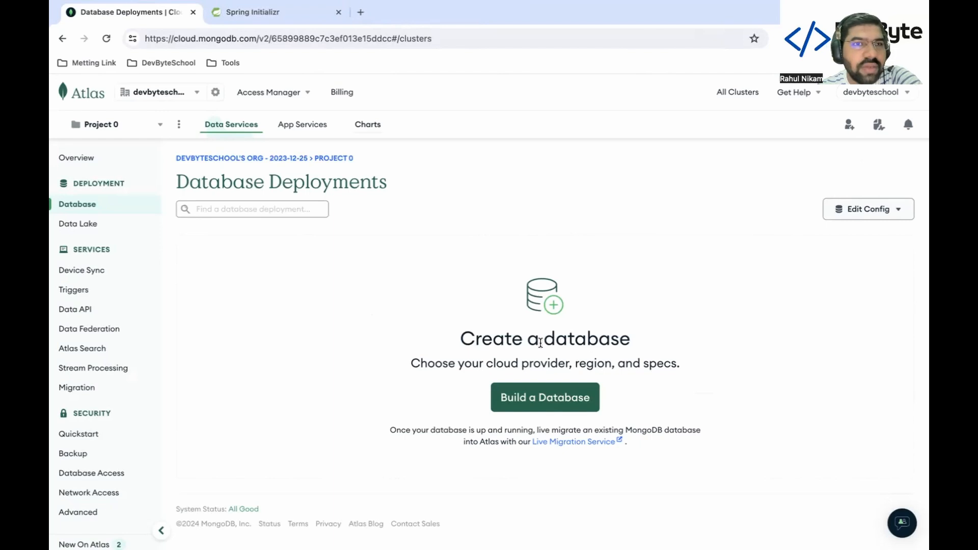
{"action": "mouse_move", "coordinate": [359, 317]}
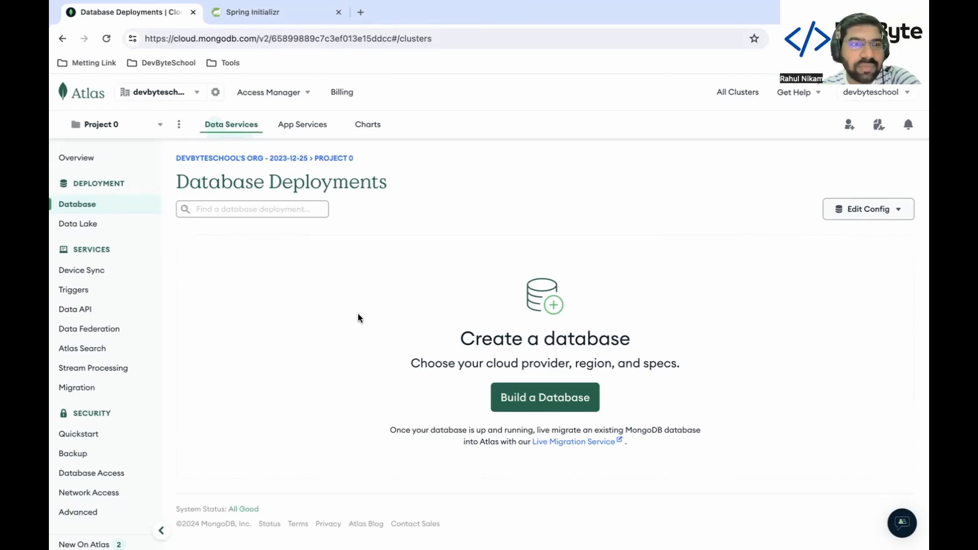
{"action": "mouse_move", "coordinate": [112, 229]}
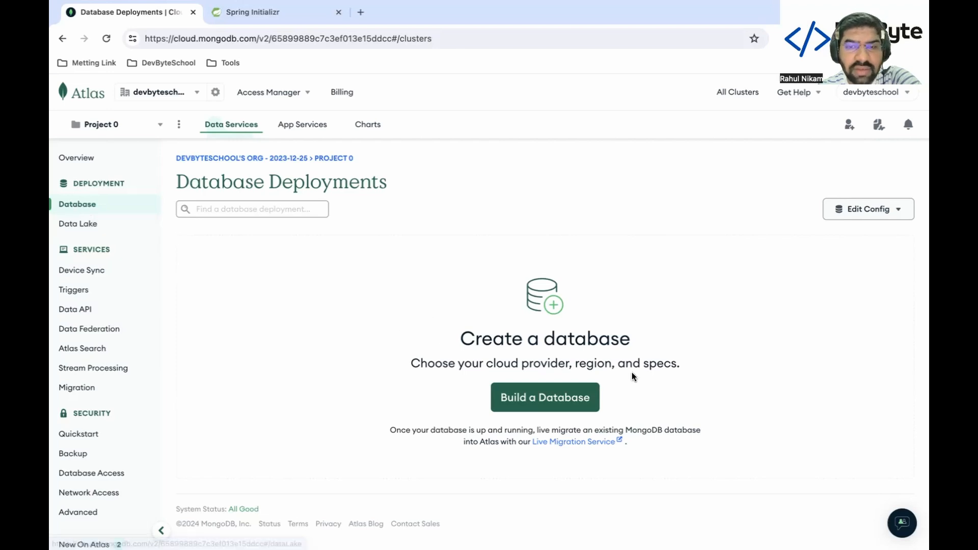
- Start a new M0 free cluster deployment named from blog-service with an application tag keyed blog-
{"action": "left_click", "coordinate": [544, 397]}
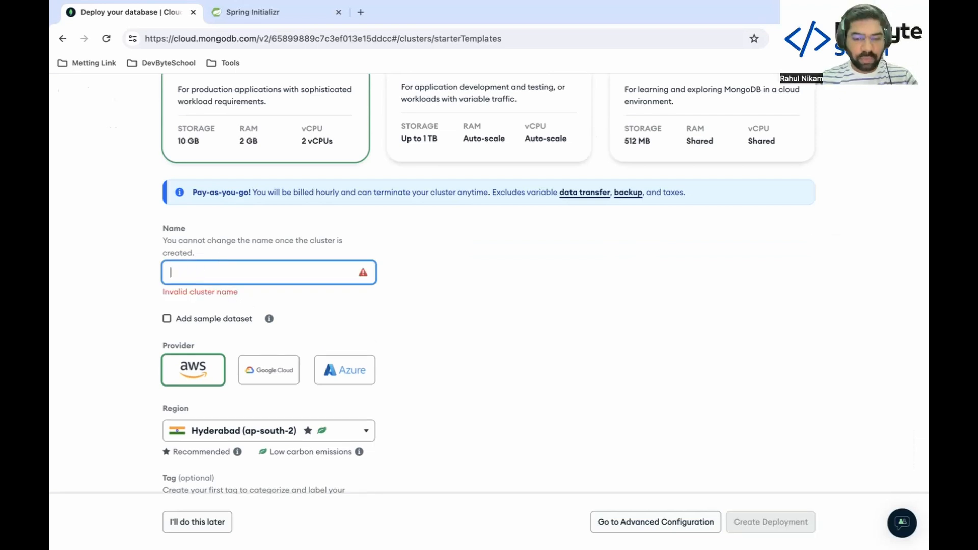
{"action": "type", "text": "blog"}
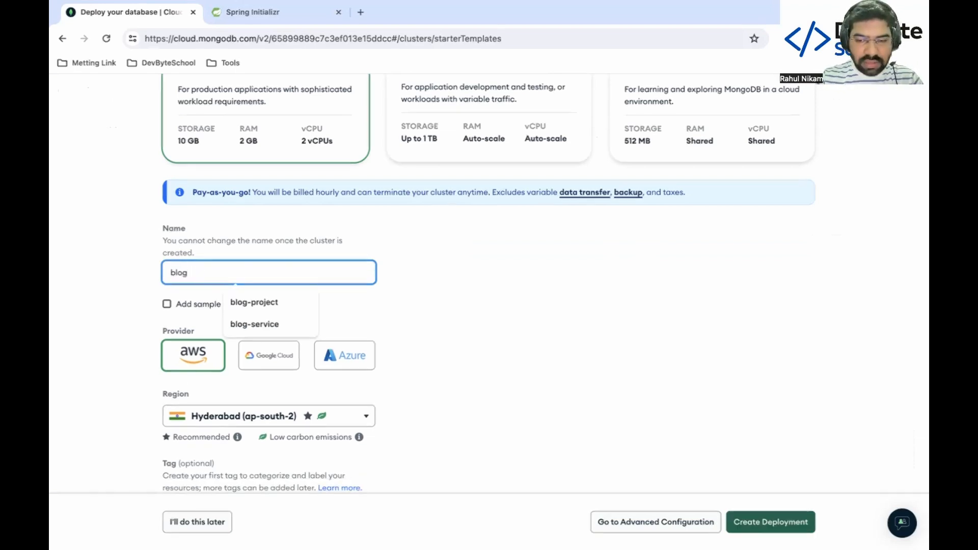
{"action": "left_click", "coordinate": [253, 324]}
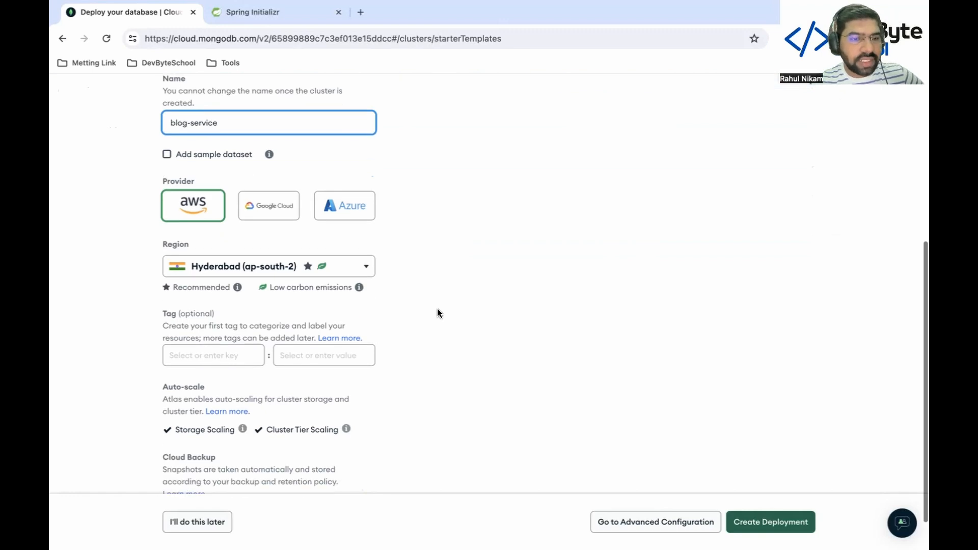
{"action": "left_click", "coordinate": [213, 311]}
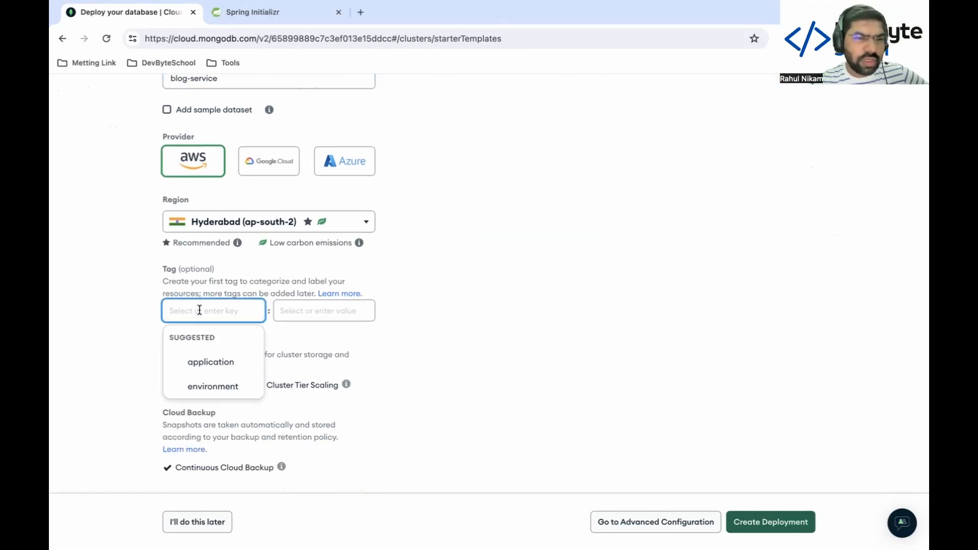
{"action": "left_click", "coordinate": [210, 362]}
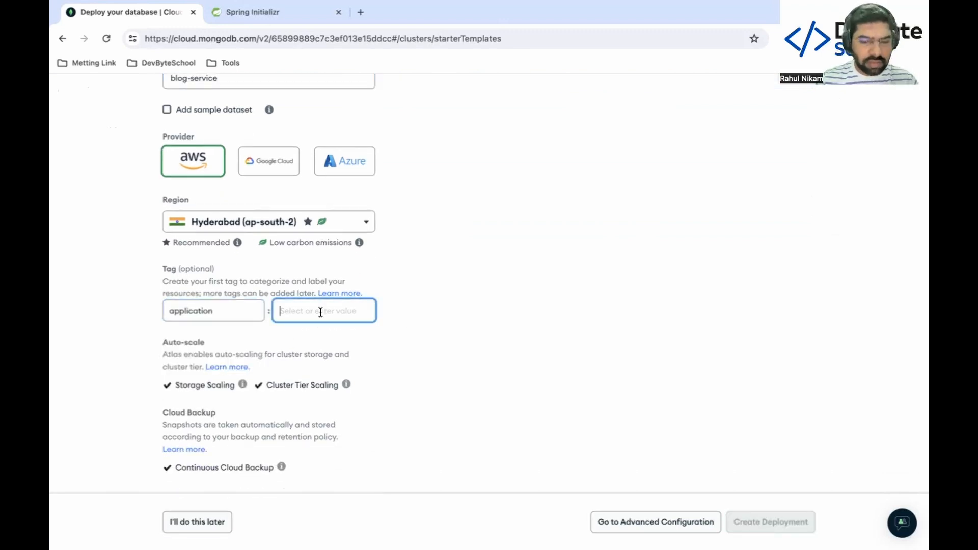
{"action": "type", "text": "blog-project"}
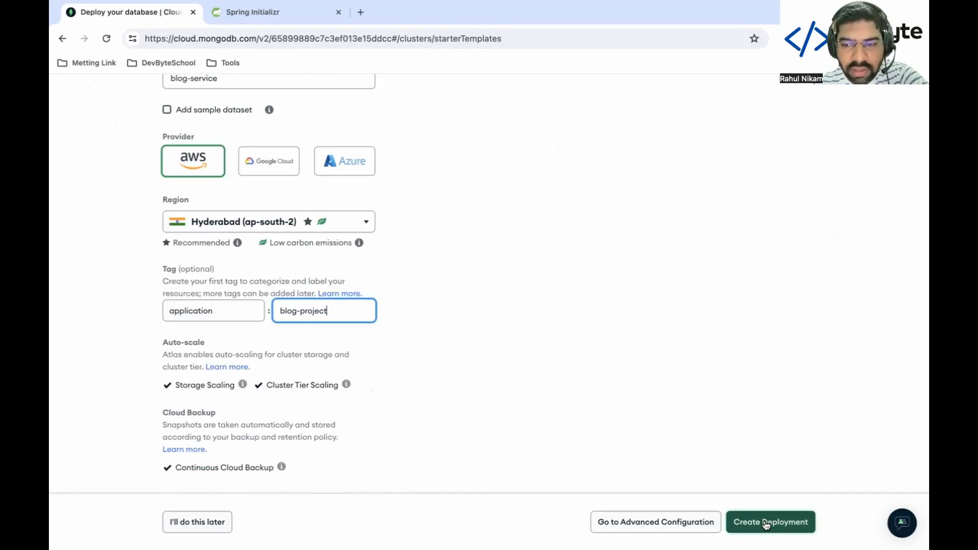
{"action": "left_click", "coordinate": [770, 521]}
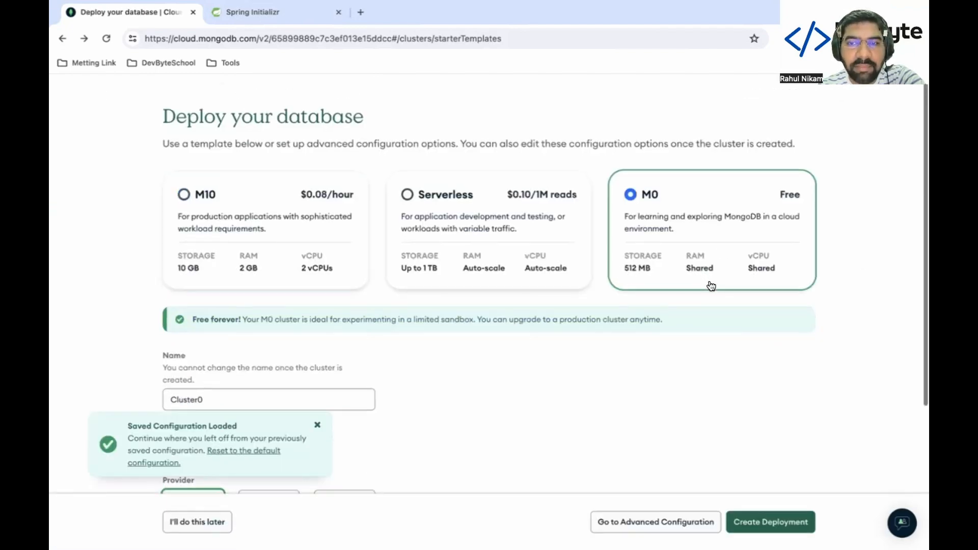
{"action": "left_click", "coordinate": [770, 522]}
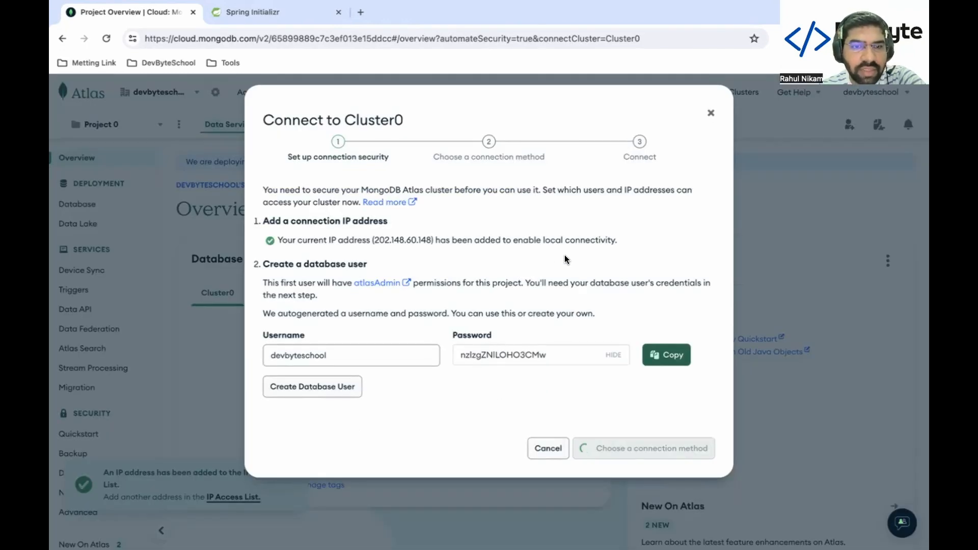
{"action": "double_click", "coordinate": [297, 355]}
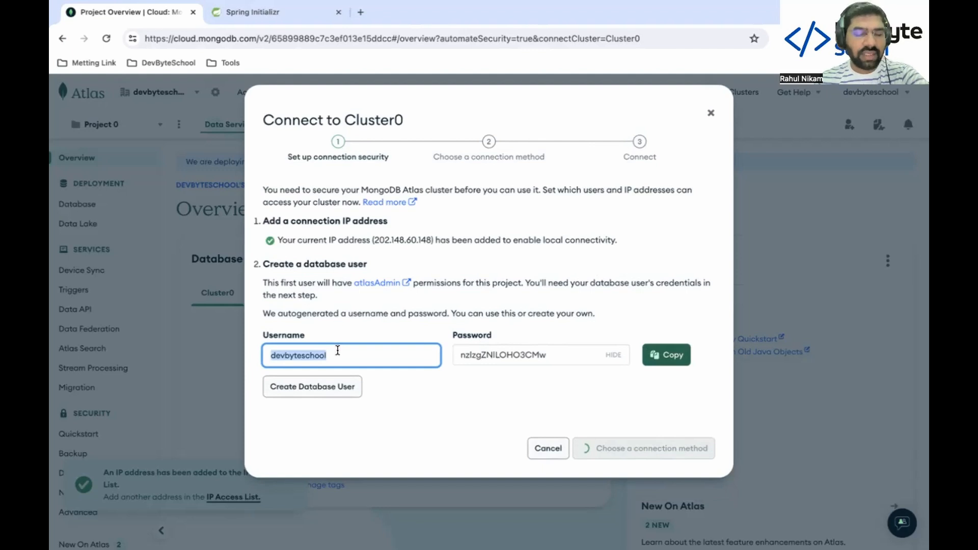
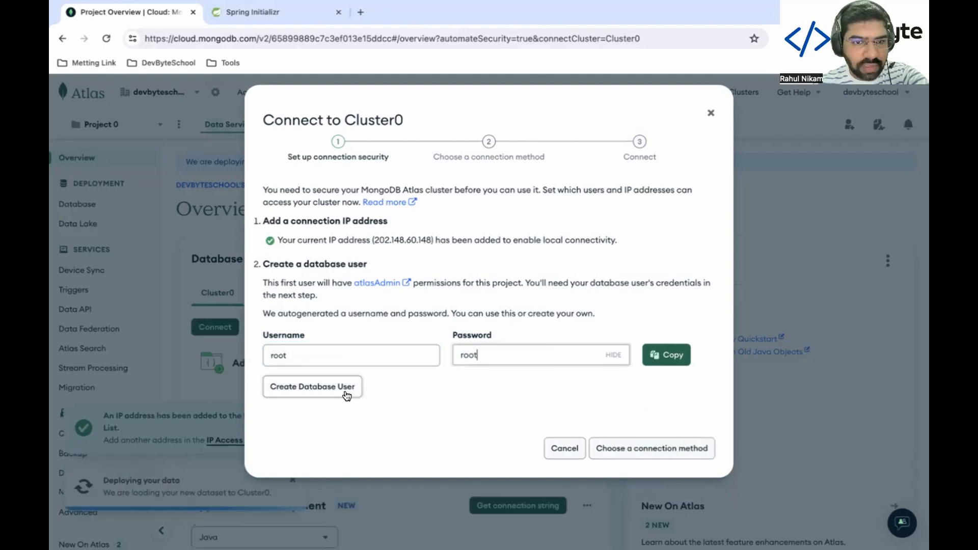
{"action": "left_click", "coordinate": [311, 386]}
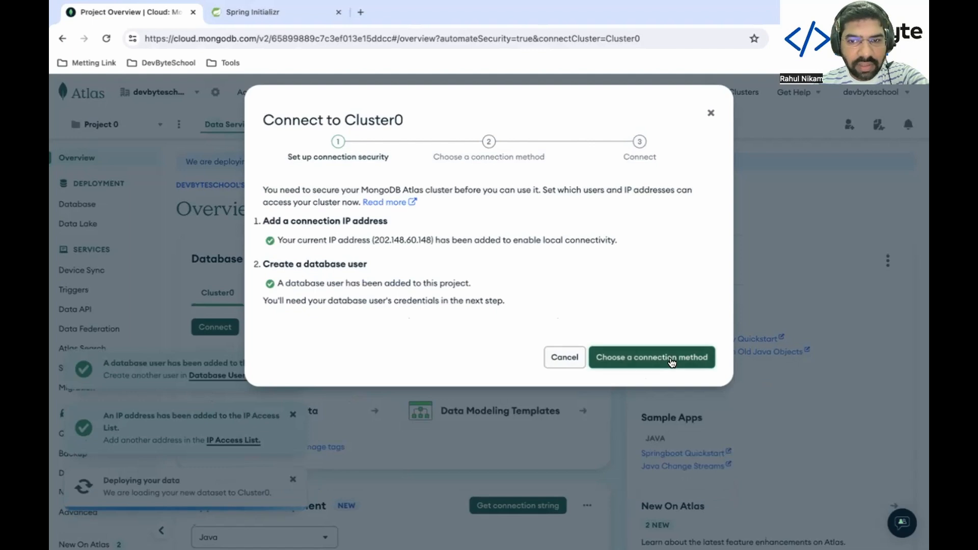
{"action": "left_click", "coordinate": [650, 356]}
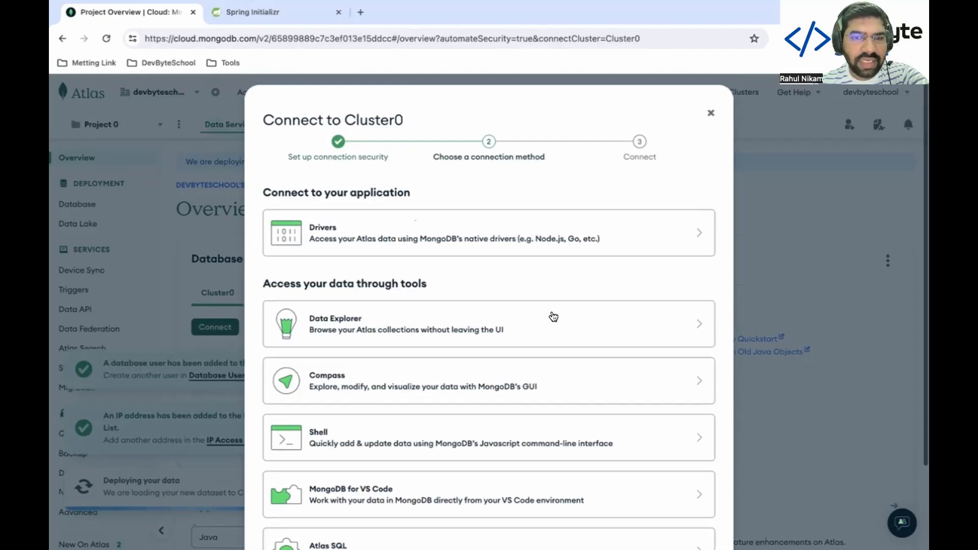
{"action": "mouse_move", "coordinate": [670, 223]}
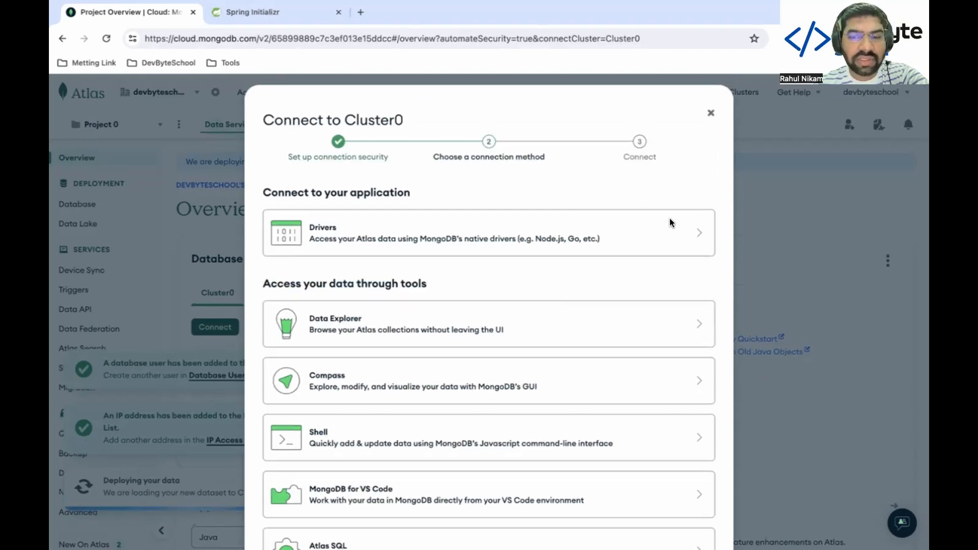
{"action": "mouse_move", "coordinate": [711, 97]}
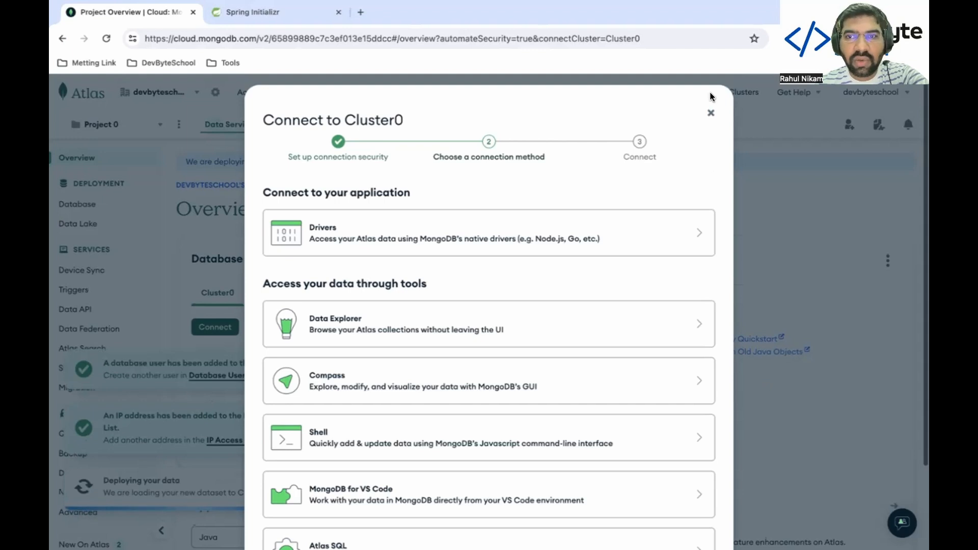
{"action": "left_click", "coordinate": [710, 113]}
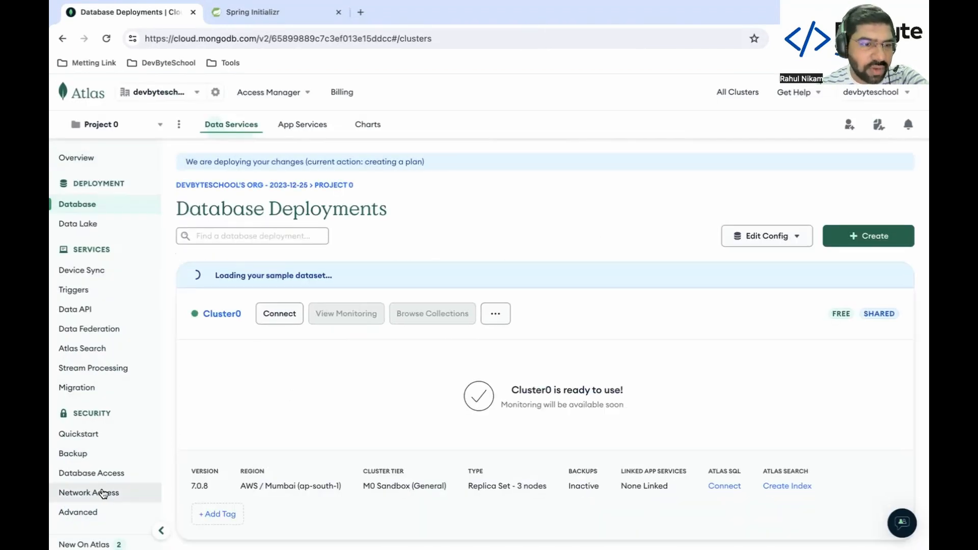
- Add a Network Access entry allowing any IP address, commented Local Access, and confirm it
{"action": "left_click", "coordinate": [89, 493]}
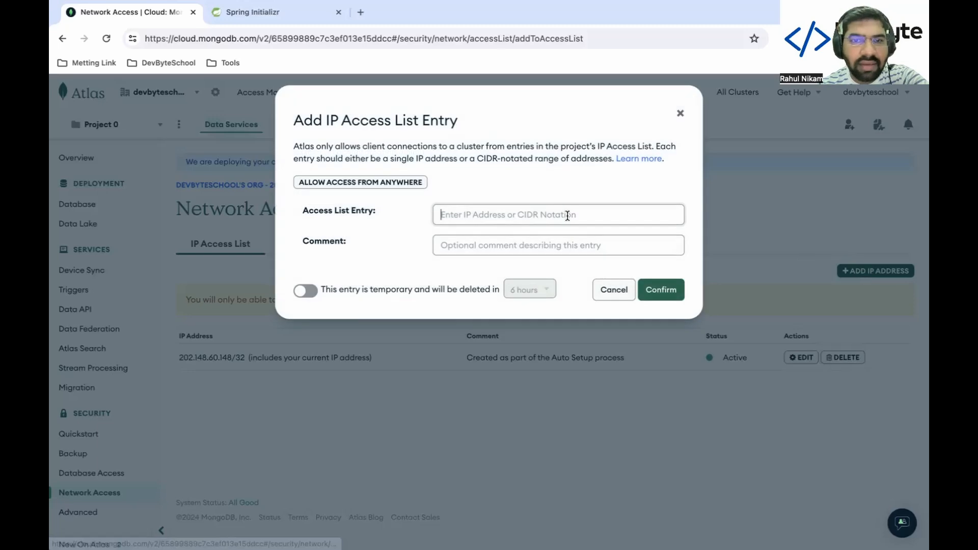
{"action": "left_click", "coordinate": [359, 182]}
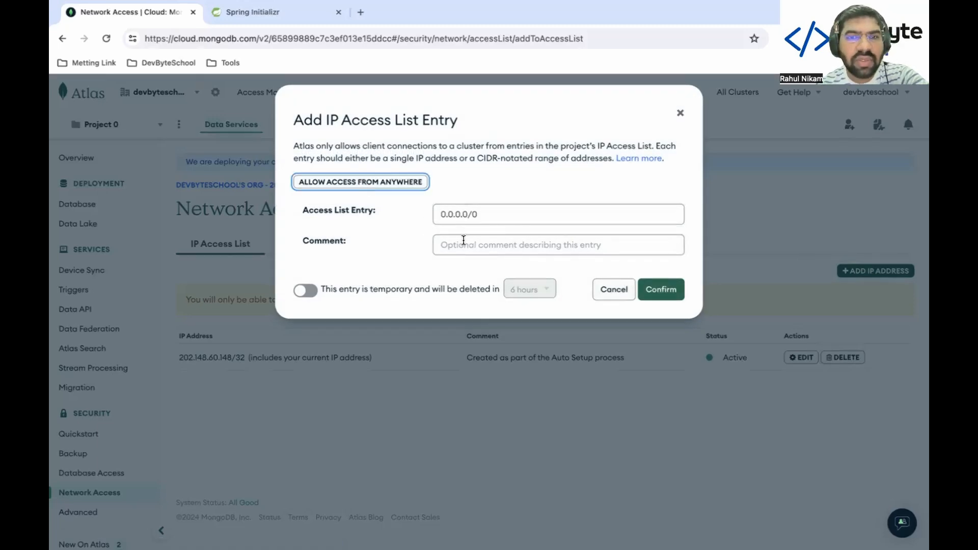
{"action": "left_click", "coordinate": [557, 245]}
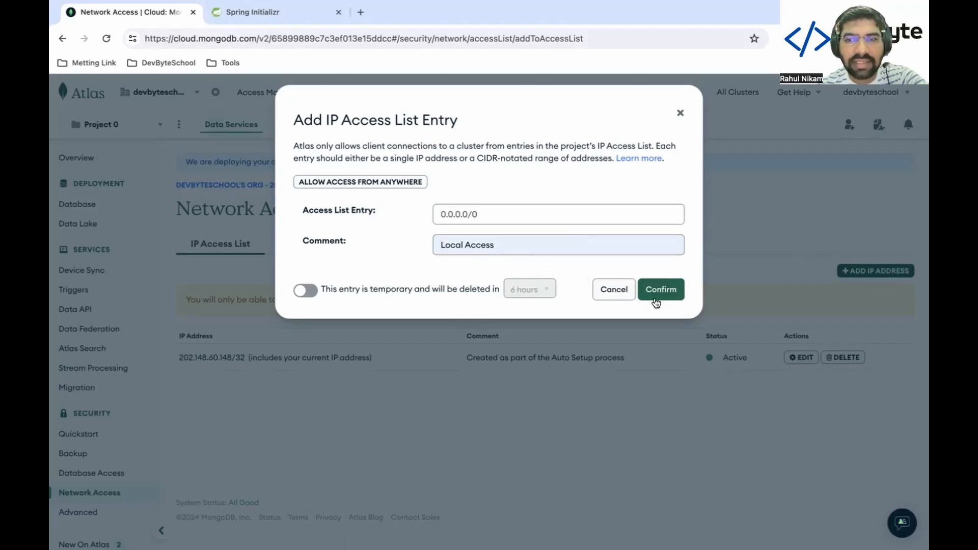
{"action": "left_click", "coordinate": [660, 288]}
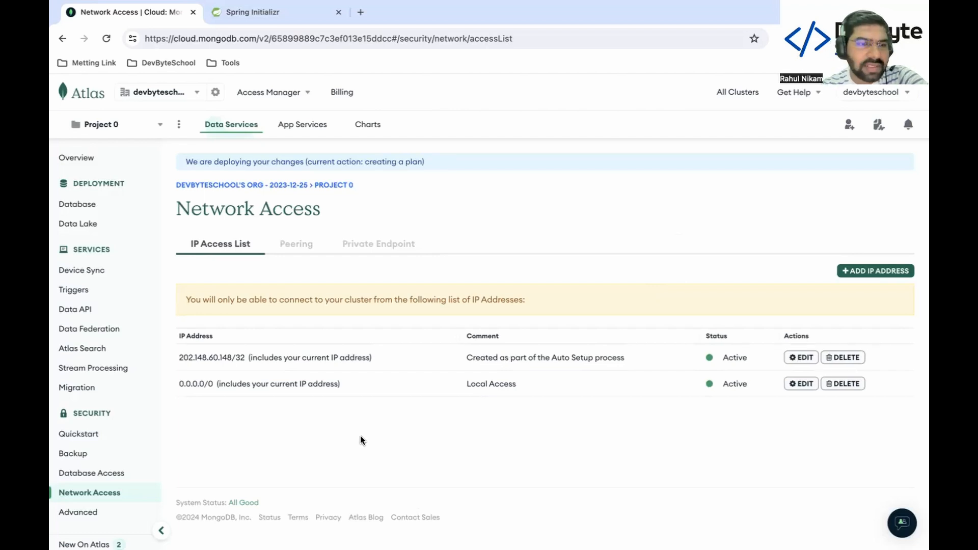
{"action": "left_click", "coordinate": [90, 473]}
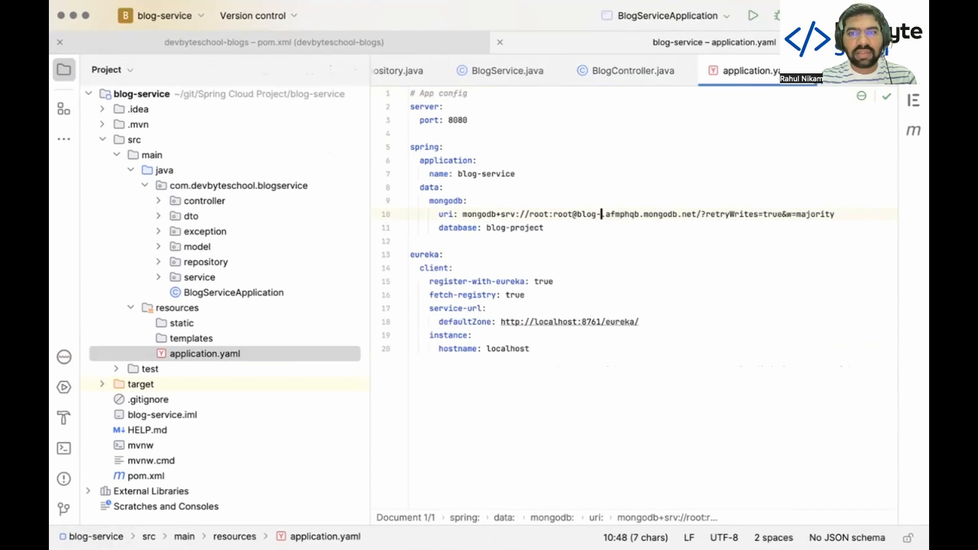
- Edit the Atlas URI host and database value in application.yaml to read blog-service
{"action": "type", "text": "service"}
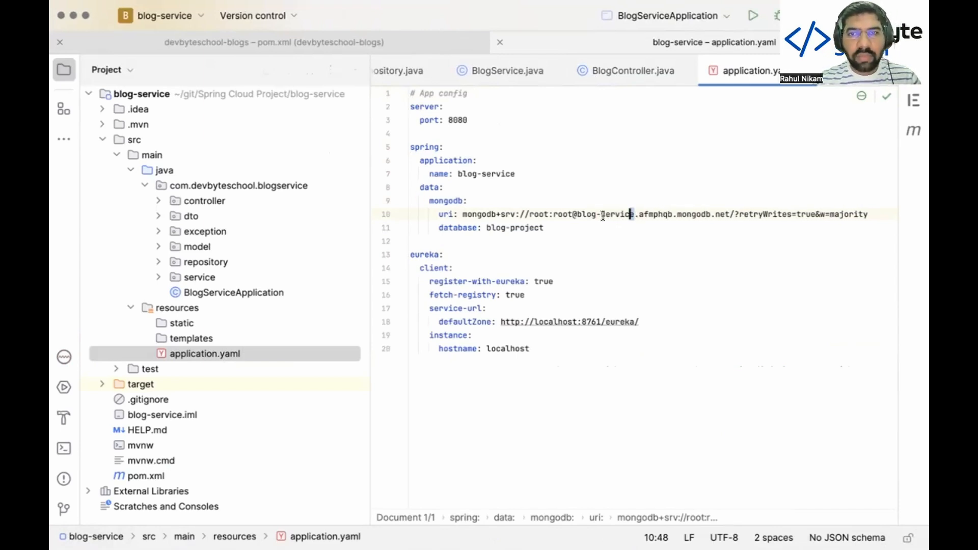
{"action": "double_click", "coordinate": [603, 213]}
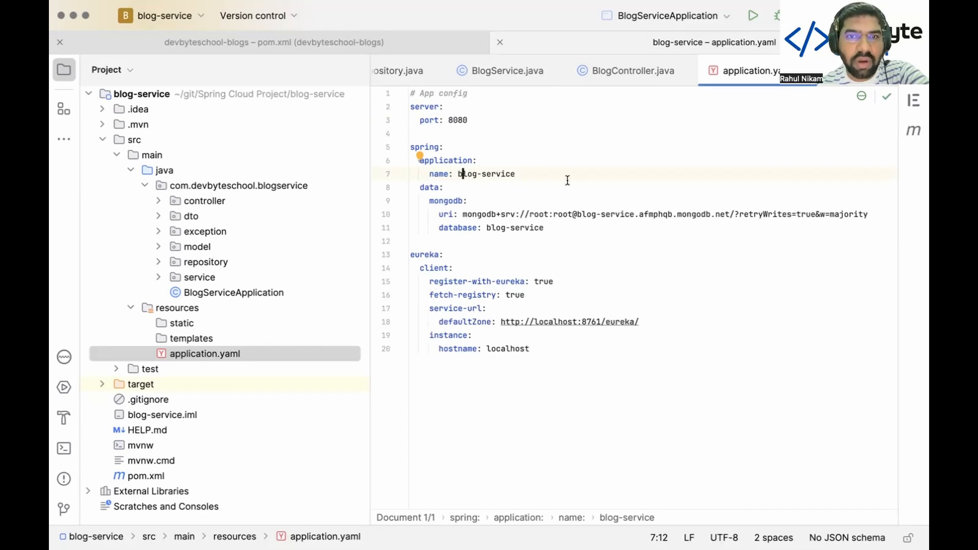
{"action": "left_click", "coordinate": [553, 282]}
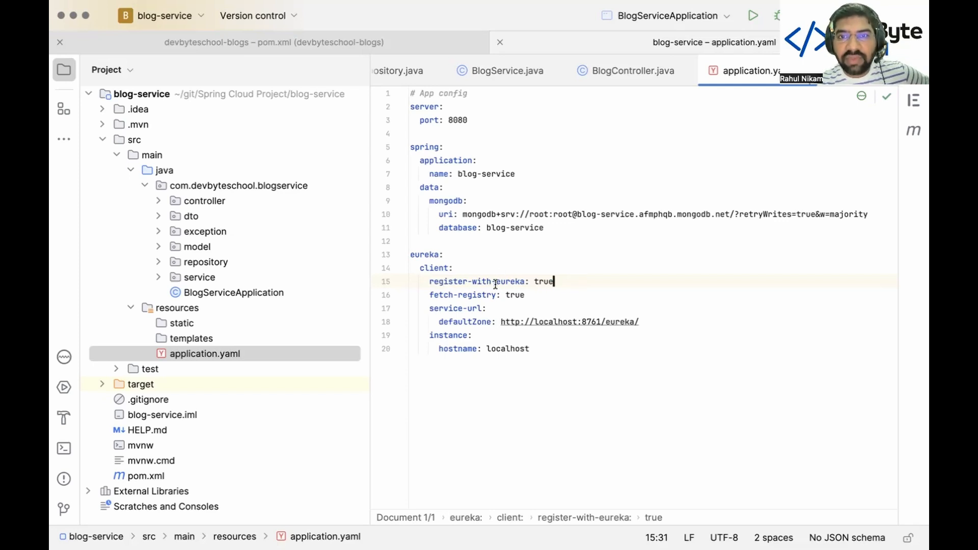
{"action": "double_click", "coordinate": [542, 281]}
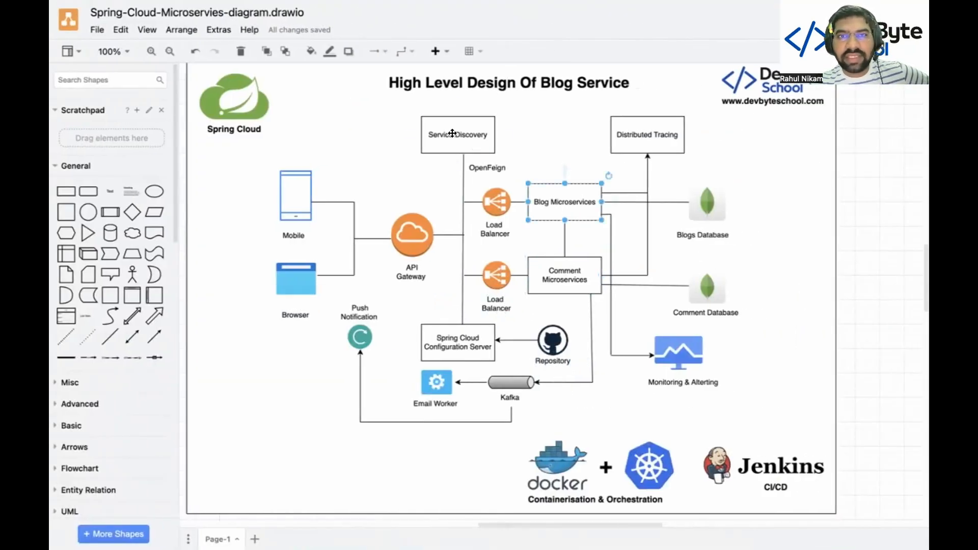
- Review the Service Discovery, Blog Microservices and Comment Microservices shapes in the design diagram
{"action": "left_click", "coordinate": [457, 135]}
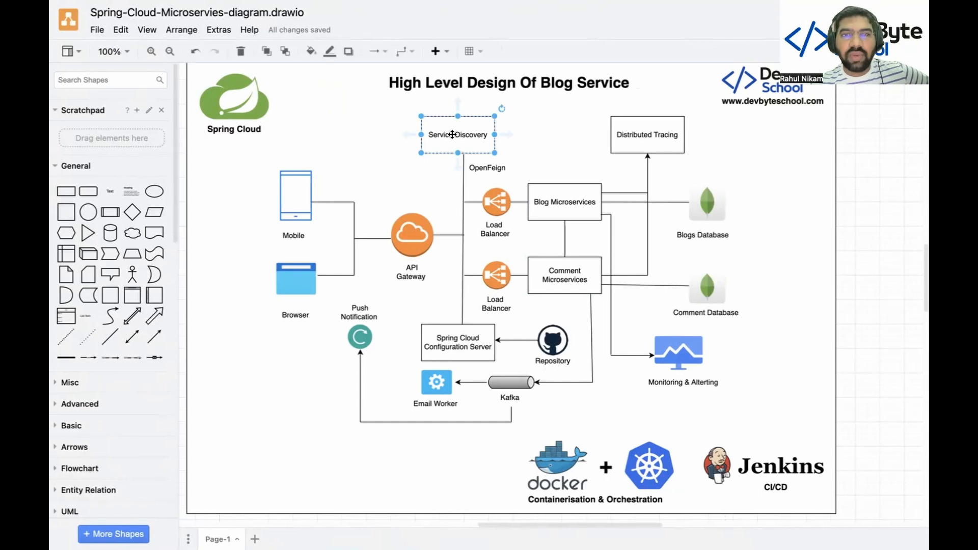
{"action": "left_click", "coordinate": [563, 201]}
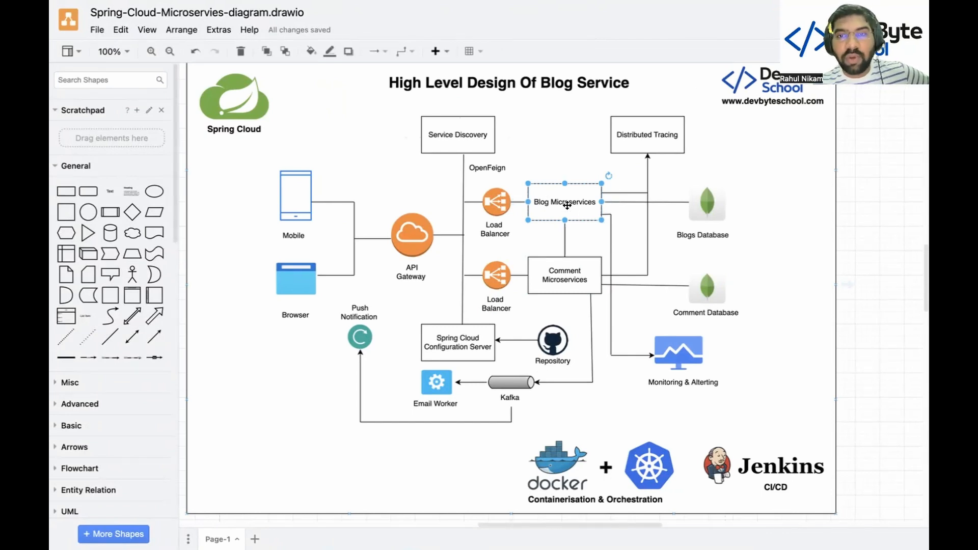
{"action": "left_click", "coordinate": [563, 275]}
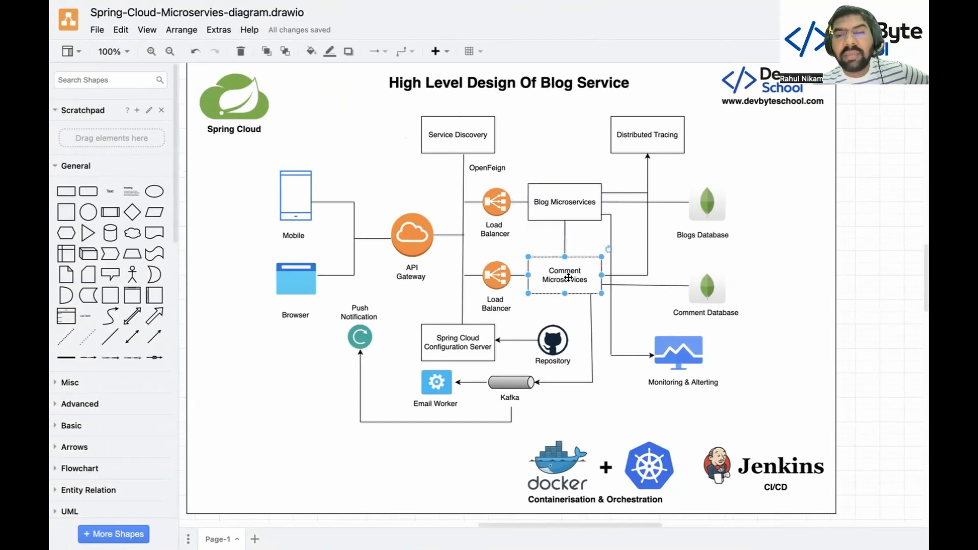
{"action": "left_click", "coordinate": [563, 201]}
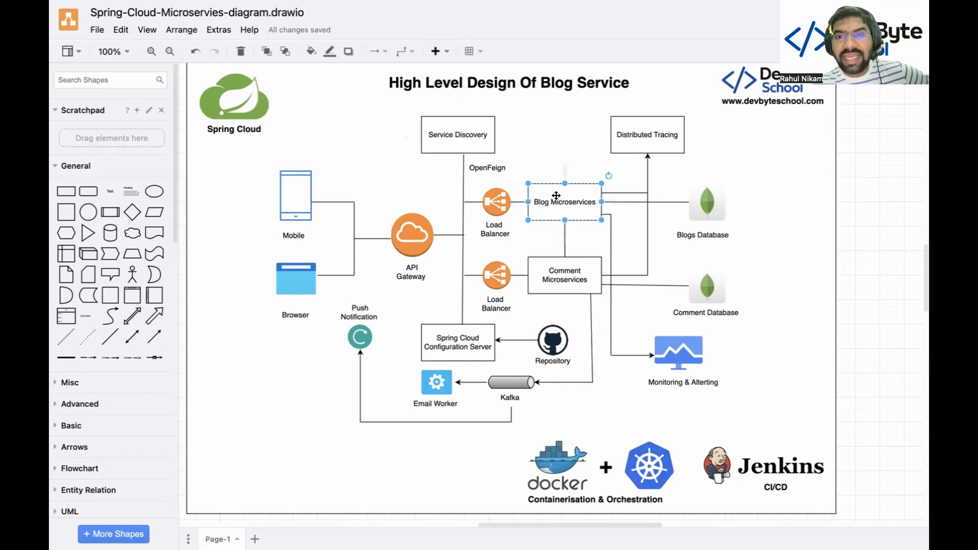
{"action": "left_click", "coordinate": [563, 274]}
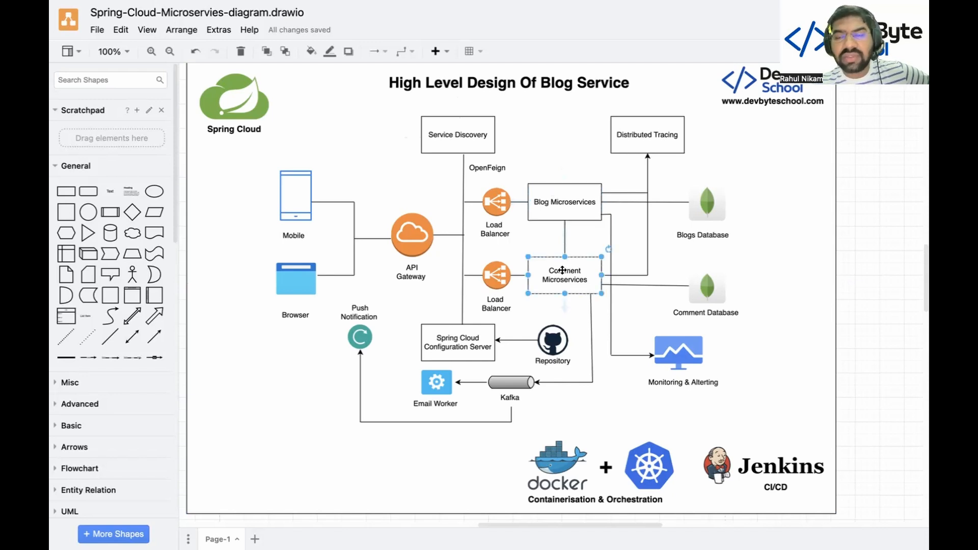
{"action": "left_click", "coordinate": [457, 134]}
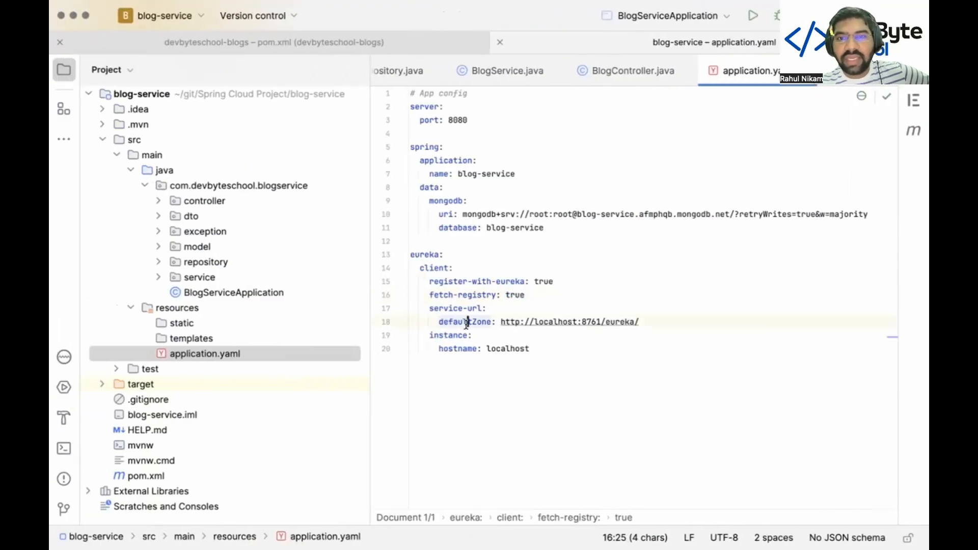
- Check the Eureka defaultZone URL at localhost:8761, then run BlogServiceApplication
{"action": "double_click", "coordinate": [464, 321]}
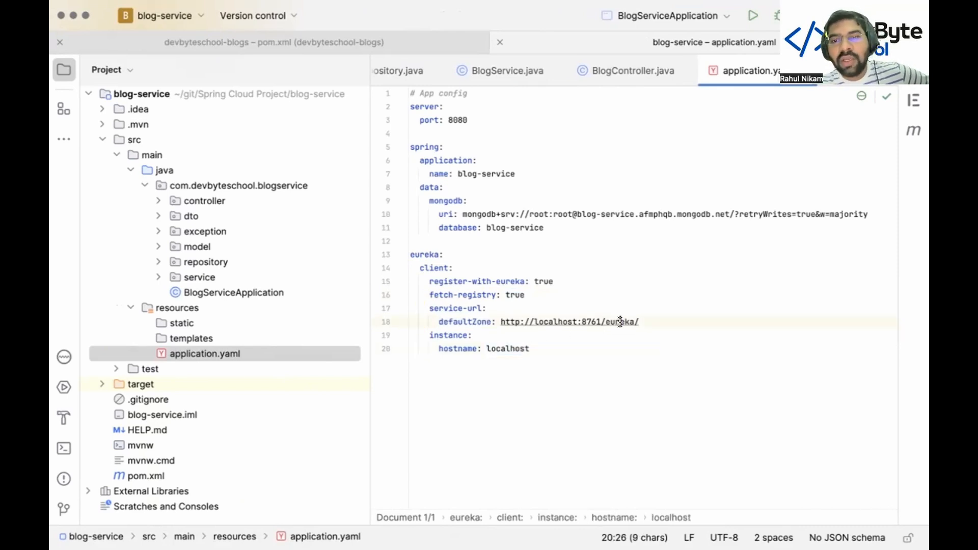
{"action": "double_click", "coordinate": [620, 321]}
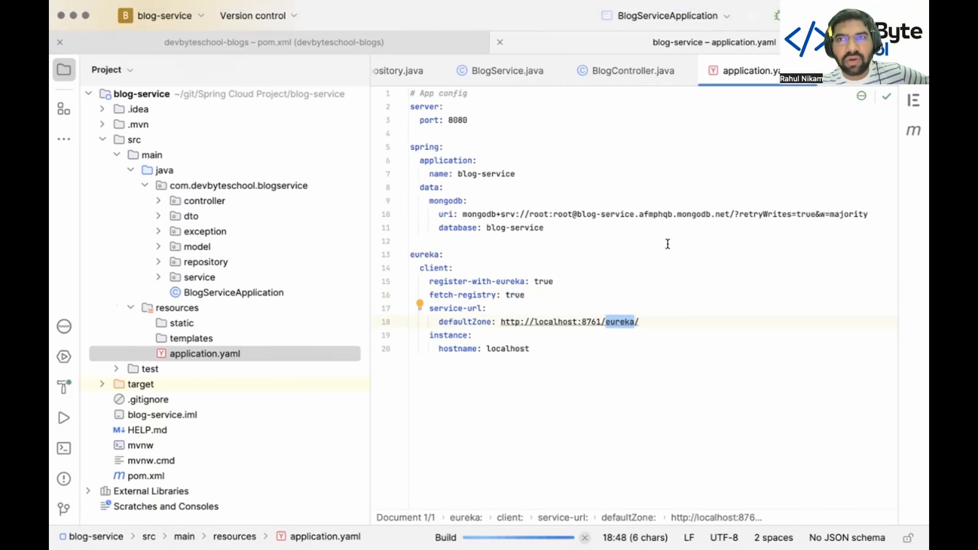
{"action": "left_click", "coordinate": [63, 417]}
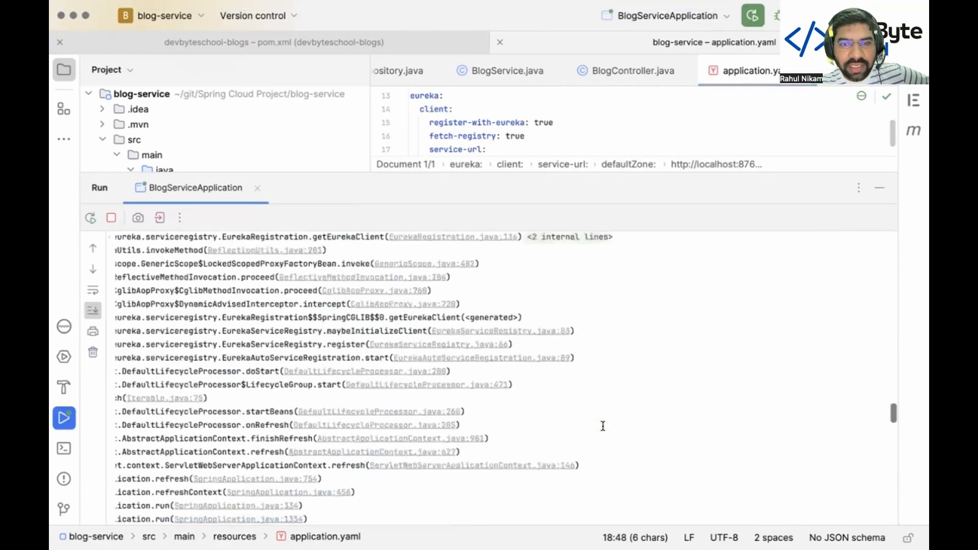